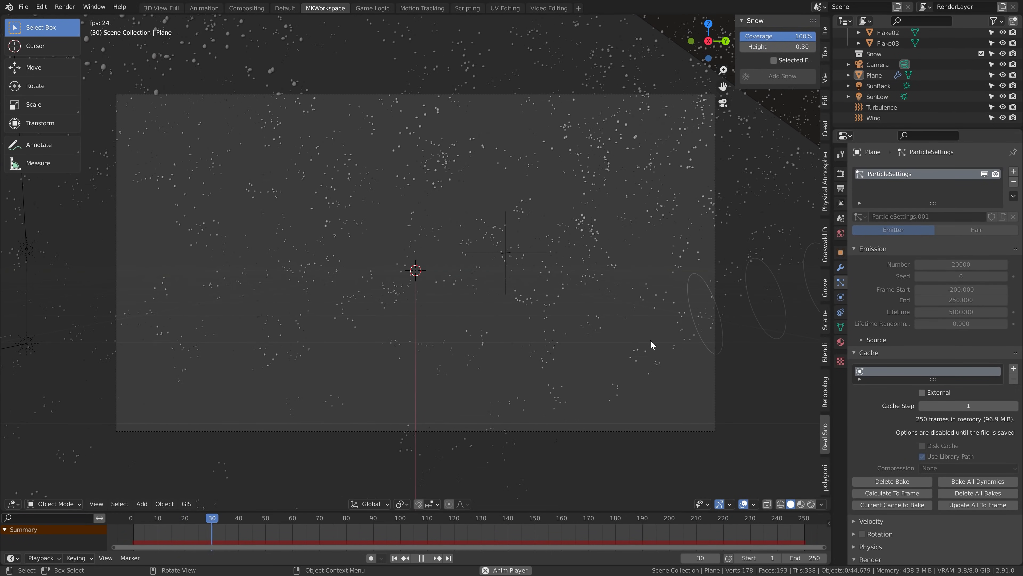
- Browse the Master 3D Environments in Blender course page on CGBoost Academy
{"action": "left_click", "coordinate": [285, 8]}
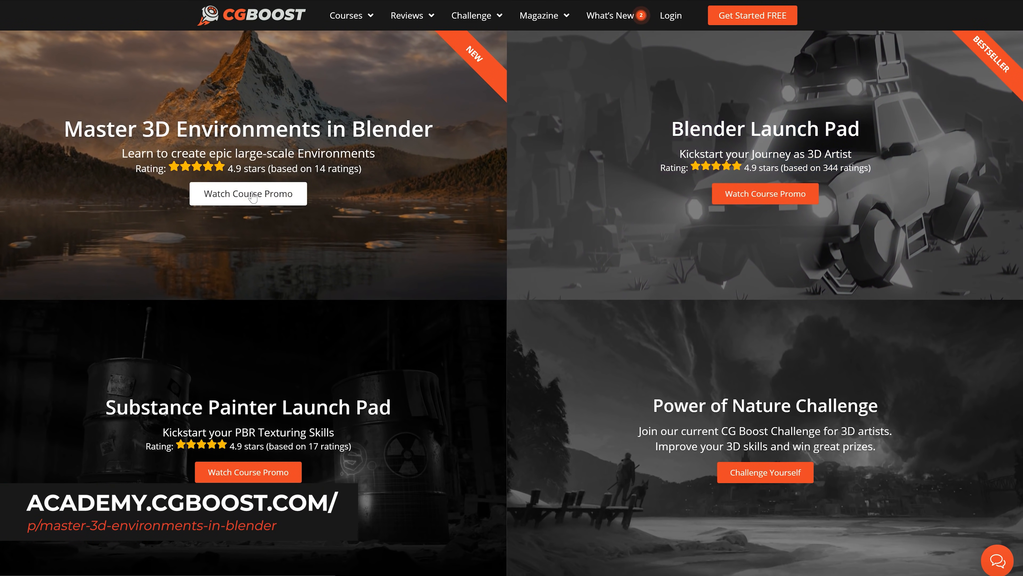
{"action": "left_click", "coordinate": [247, 193]}
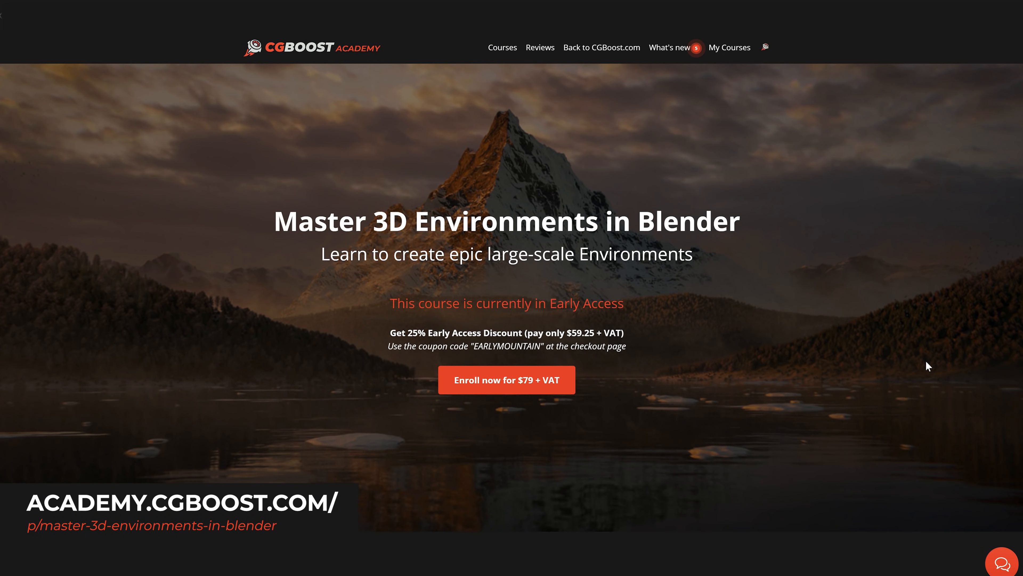
{"action": "scroll", "scroll_direction": "down", "scroll_amount": 3}
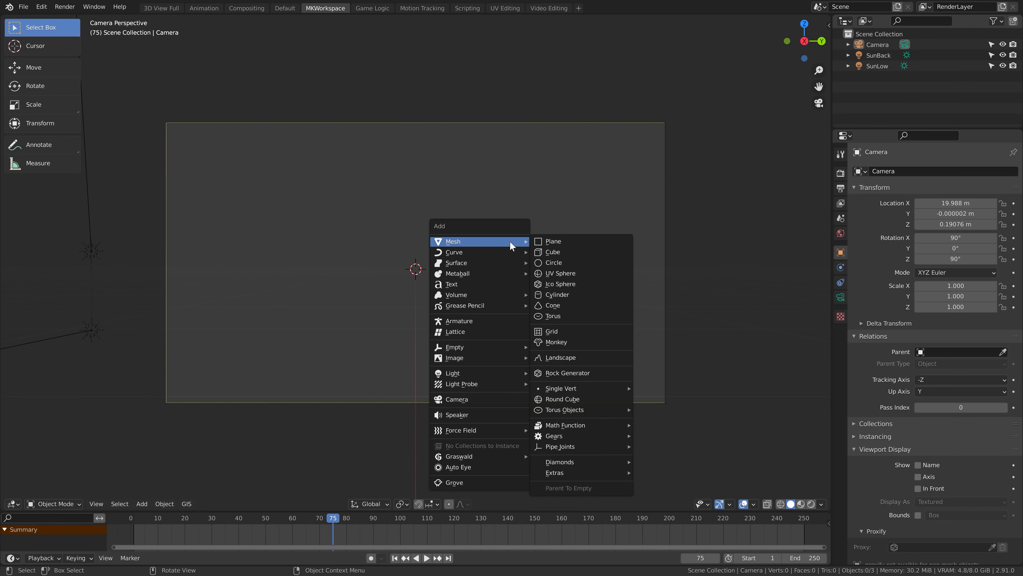
- Add a plane with a 1000-count emitter particle system and play to watch spheres fall
{"action": "left_click", "coordinate": [553, 241]}
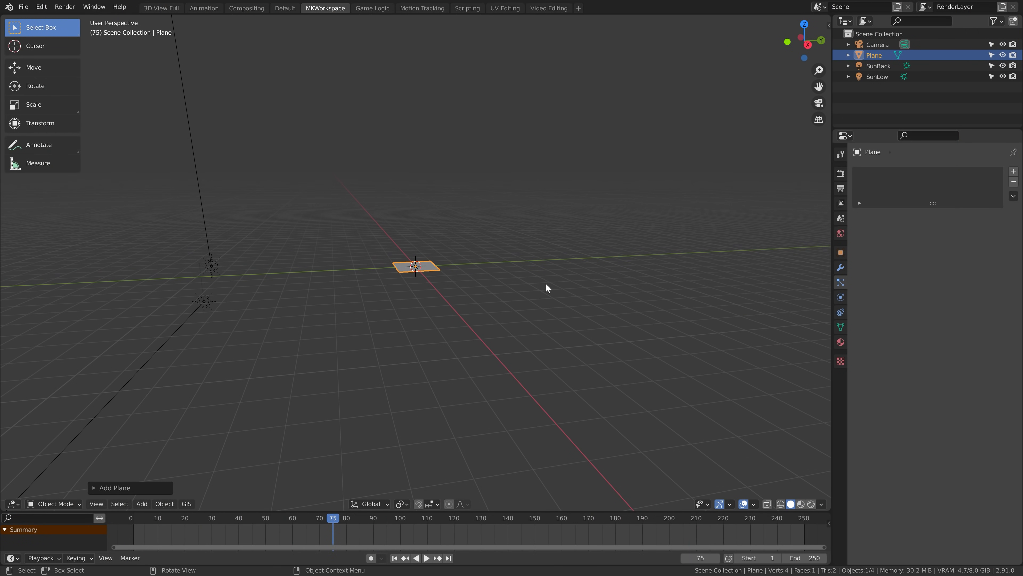
{"action": "mouse_move", "coordinate": [664, 238]}
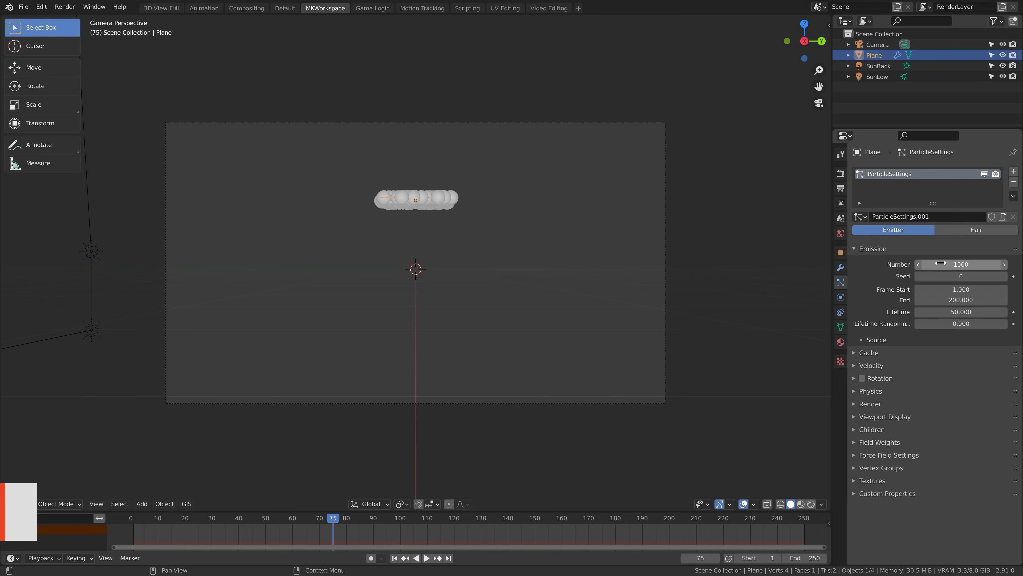
{"action": "key", "text": "space"}
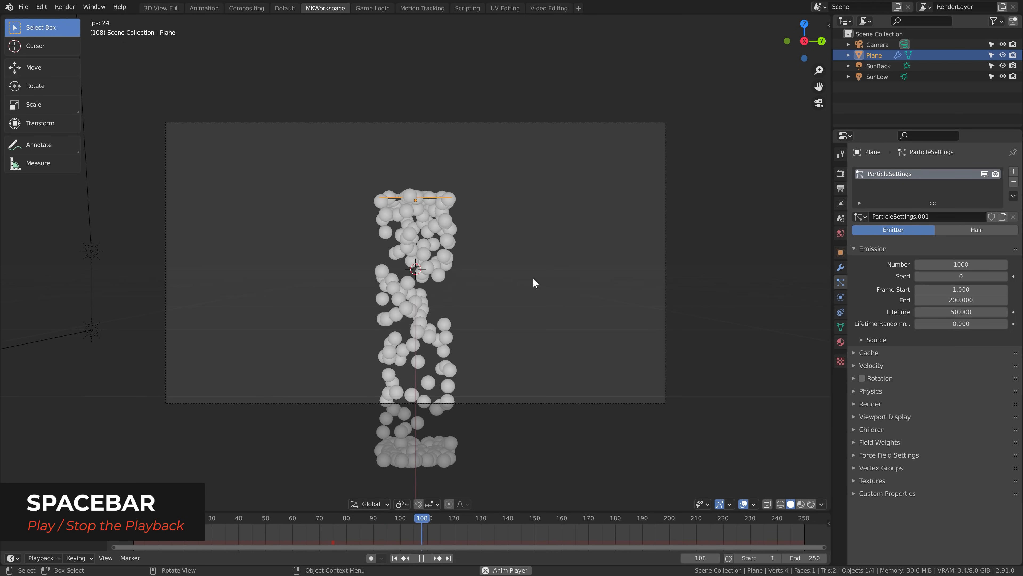
{"action": "key", "text": "space"}
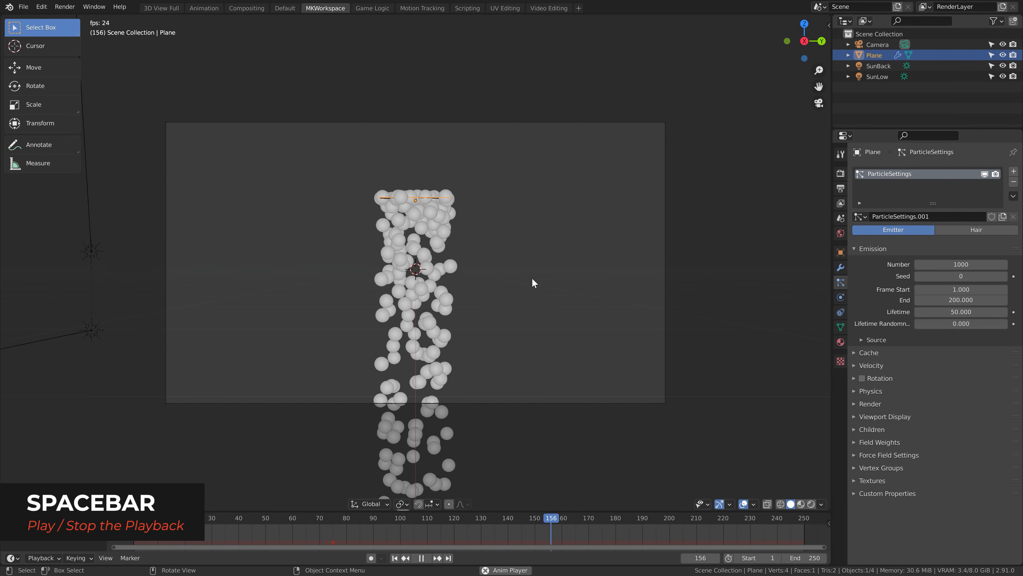
{"action": "key", "text": "space"}
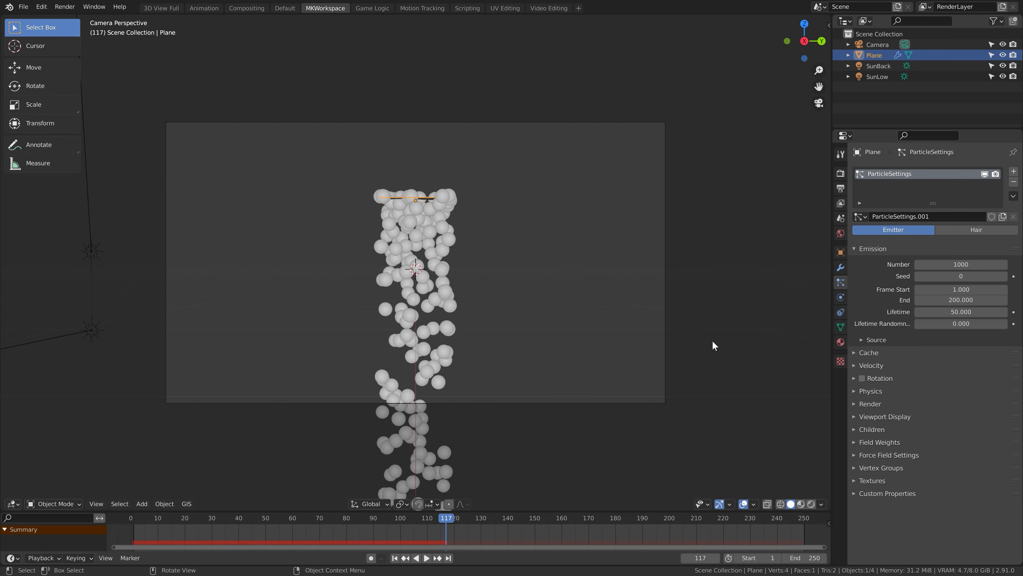
- Set particle Normal velocity to 0 m/s and Randomize to 0.5, then replay from frame 1
{"action": "left_click", "coordinate": [872, 364]}
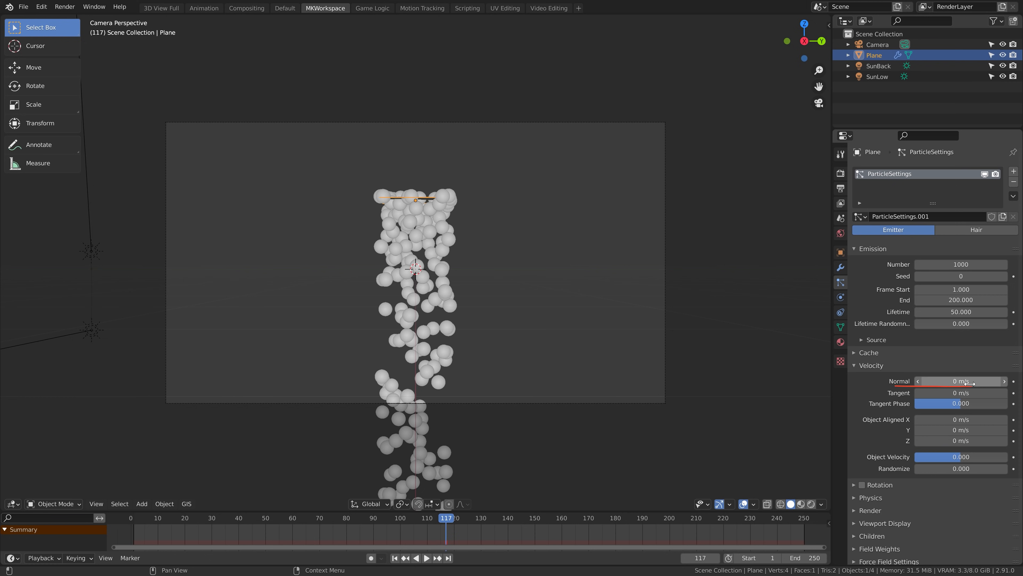
{"action": "mouse_move", "coordinate": [961, 468]}
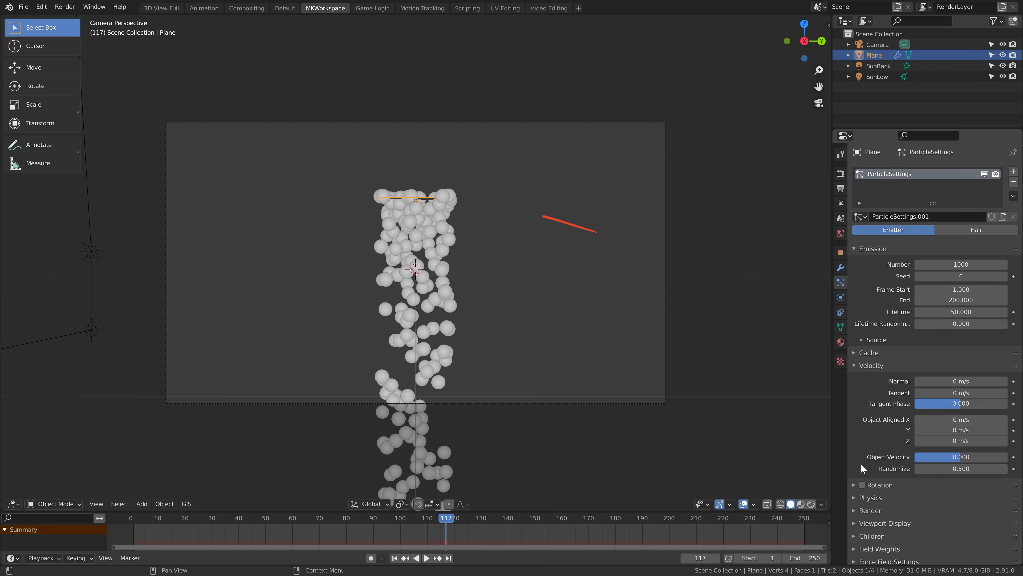
{"action": "left_click", "coordinate": [427, 557]}
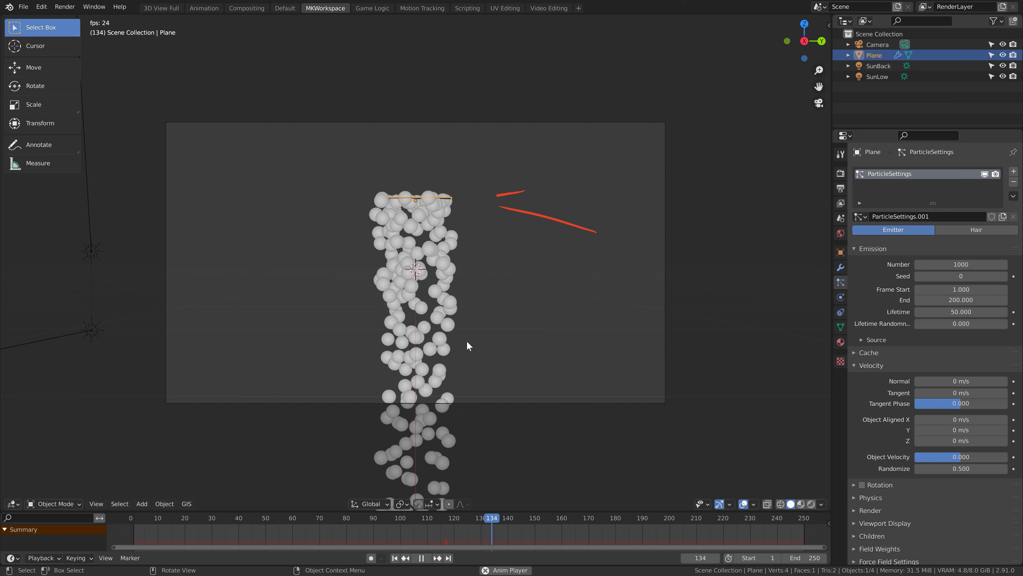
{"action": "left_click", "coordinate": [421, 557]}
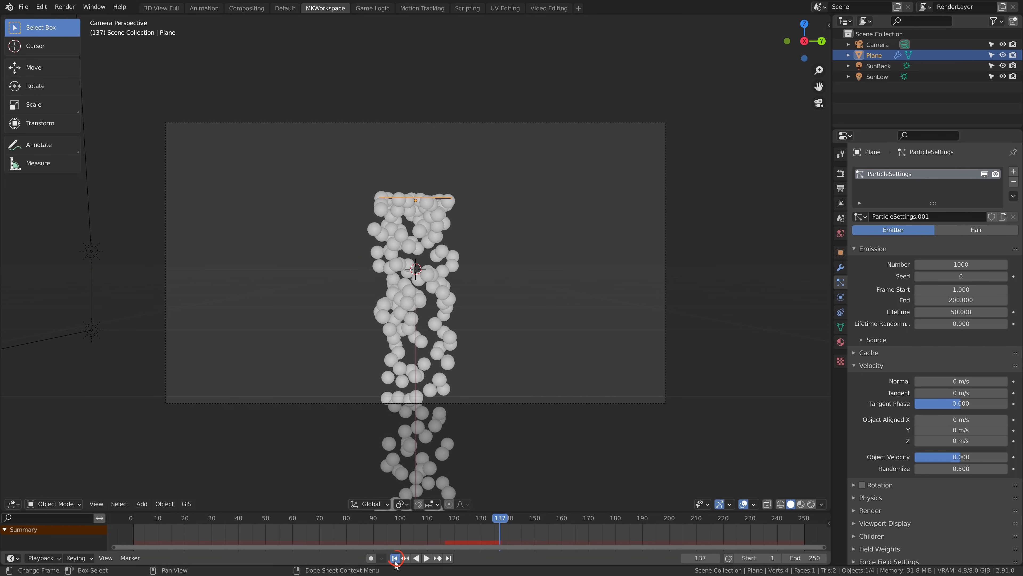
{"action": "left_click", "coordinate": [395, 558]}
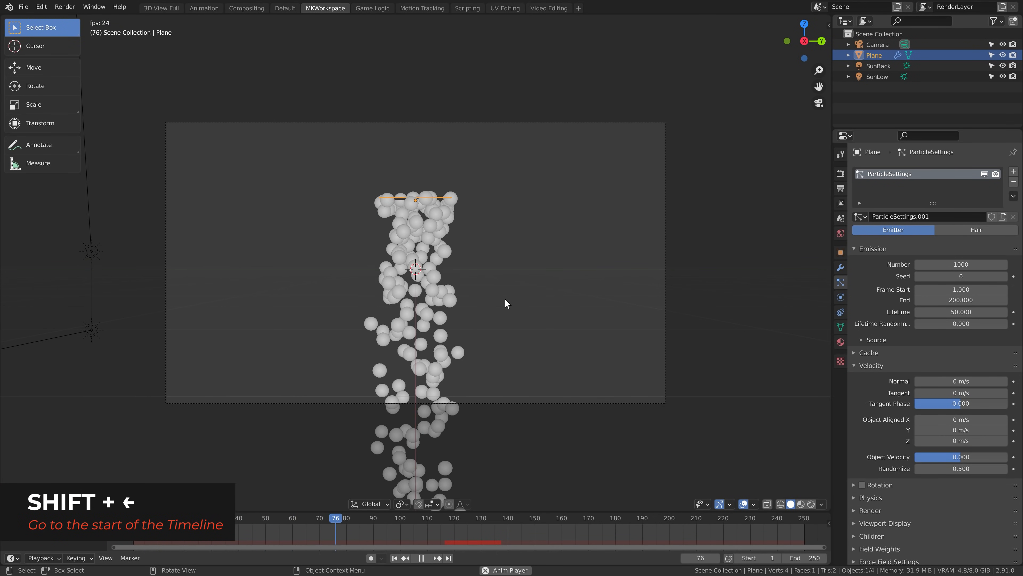
{"action": "key", "text": "shift+Left"}
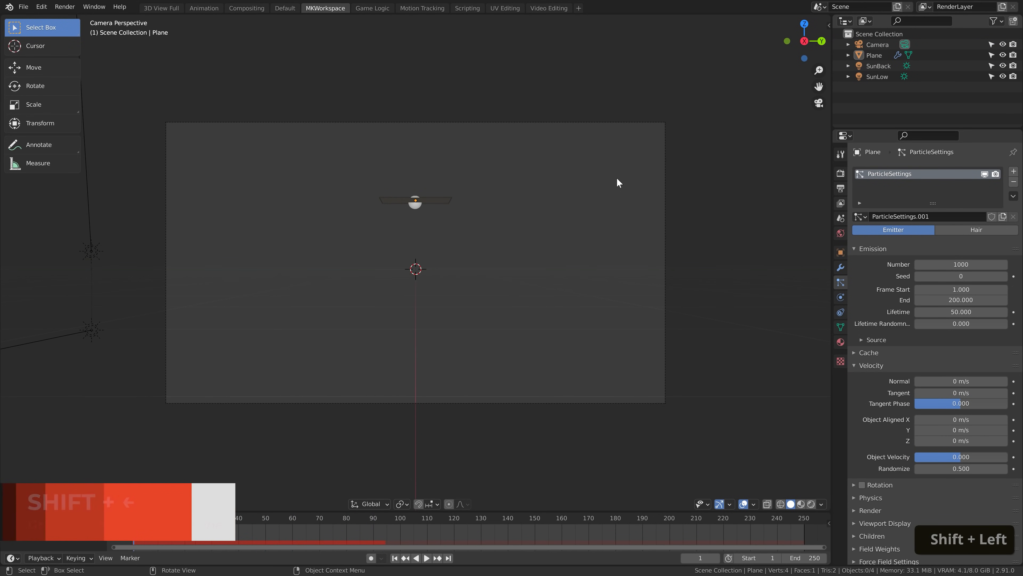
{"action": "key", "text": "space"}
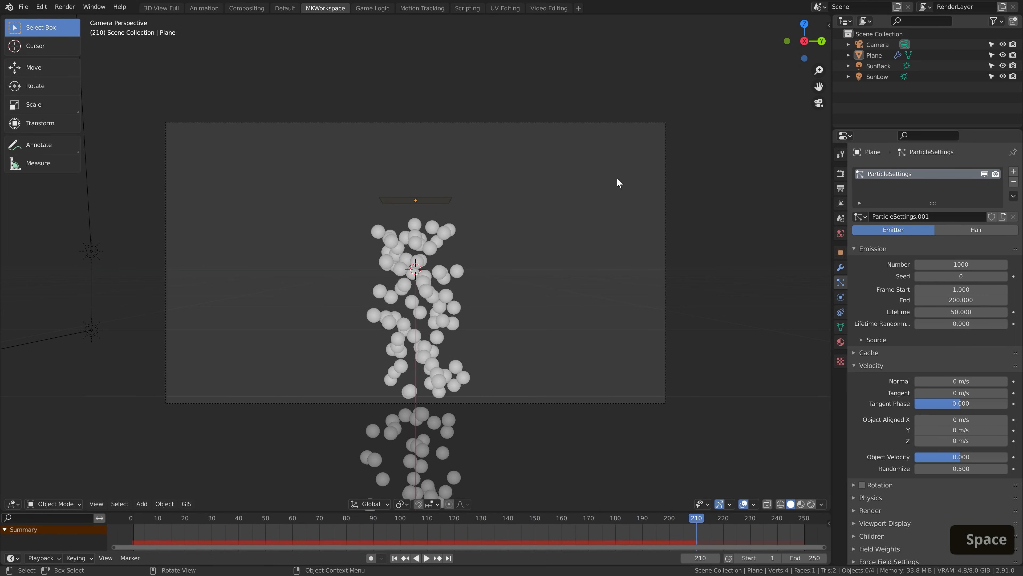
- Set the particles' Gravity field weight to 0.05 and preview the slow drift
{"action": "left_click", "coordinate": [872, 365]}
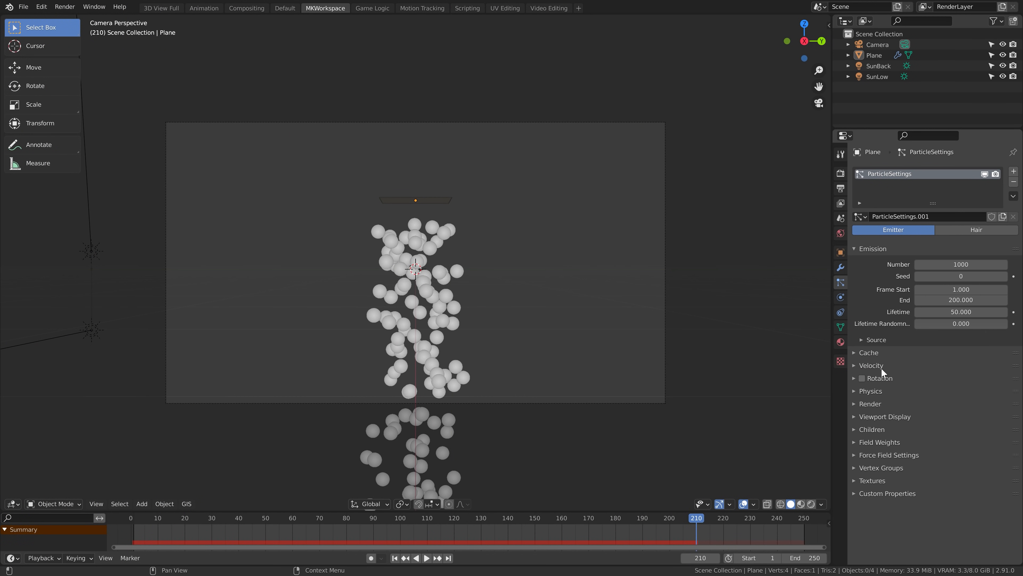
{"action": "mouse_move", "coordinate": [880, 456]}
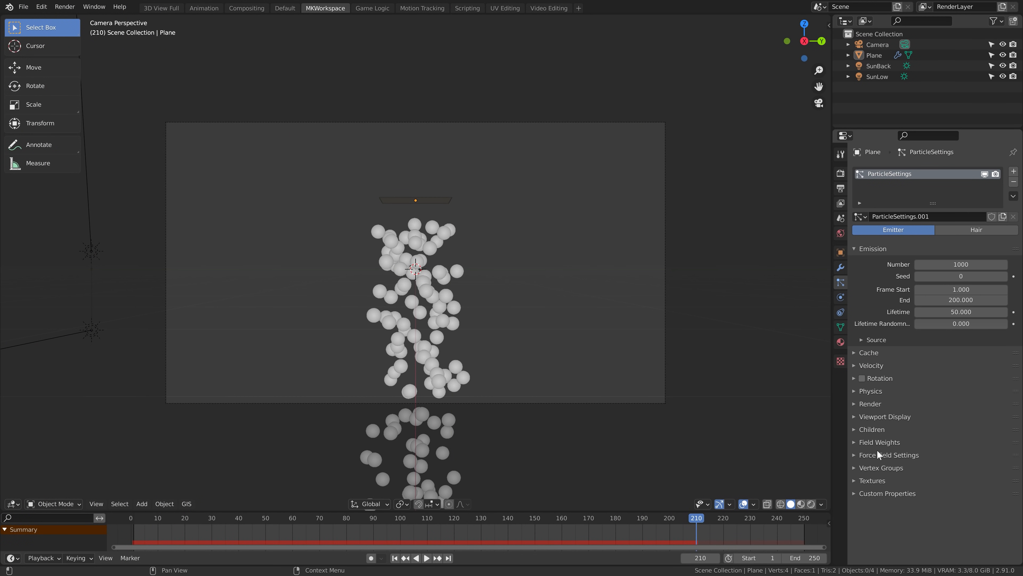
{"action": "left_click", "coordinate": [880, 442]}
{"action": "type", "text": "0.050"}
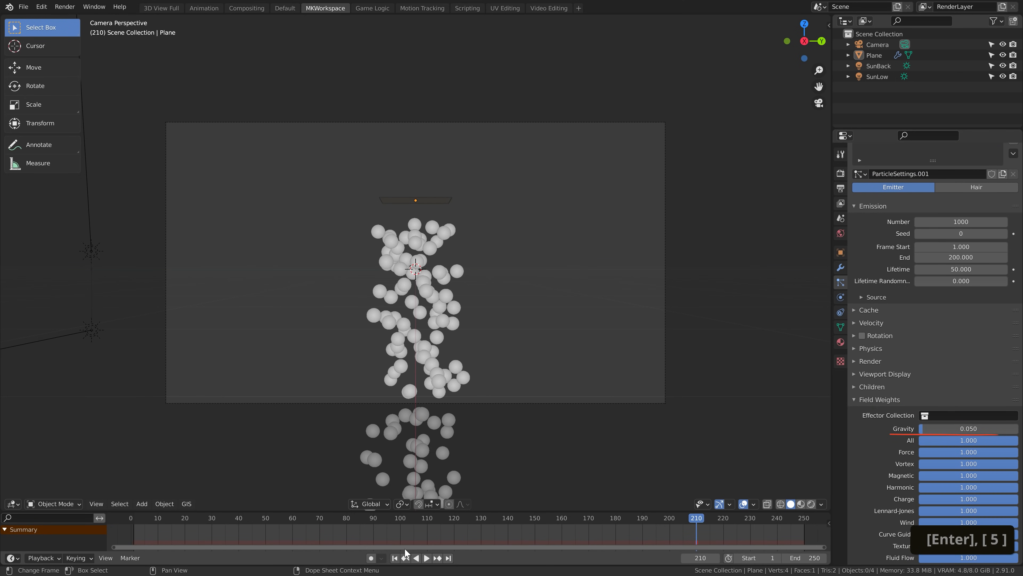
{"action": "key", "text": "space"}
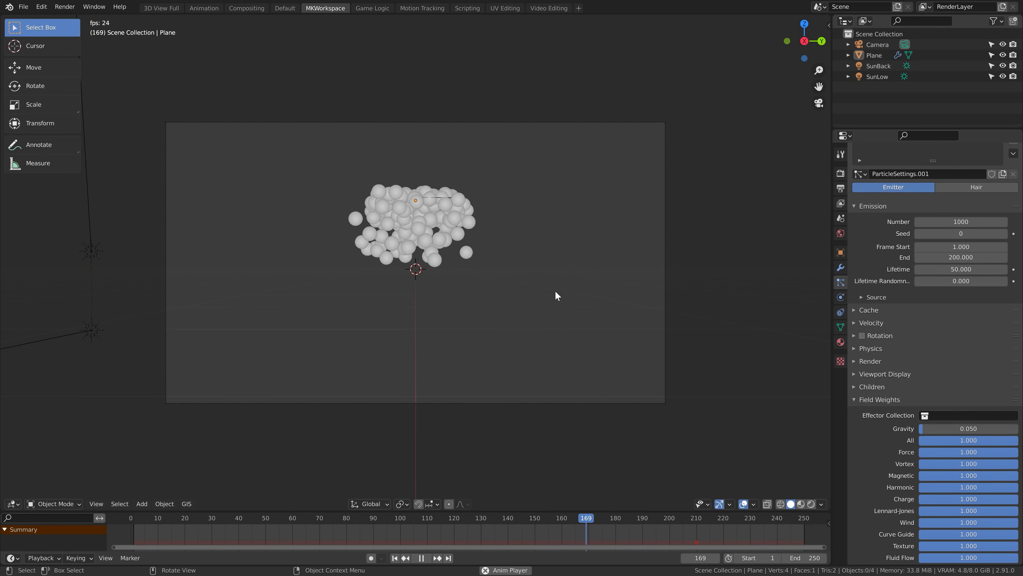
{"action": "key", "text": "space"}
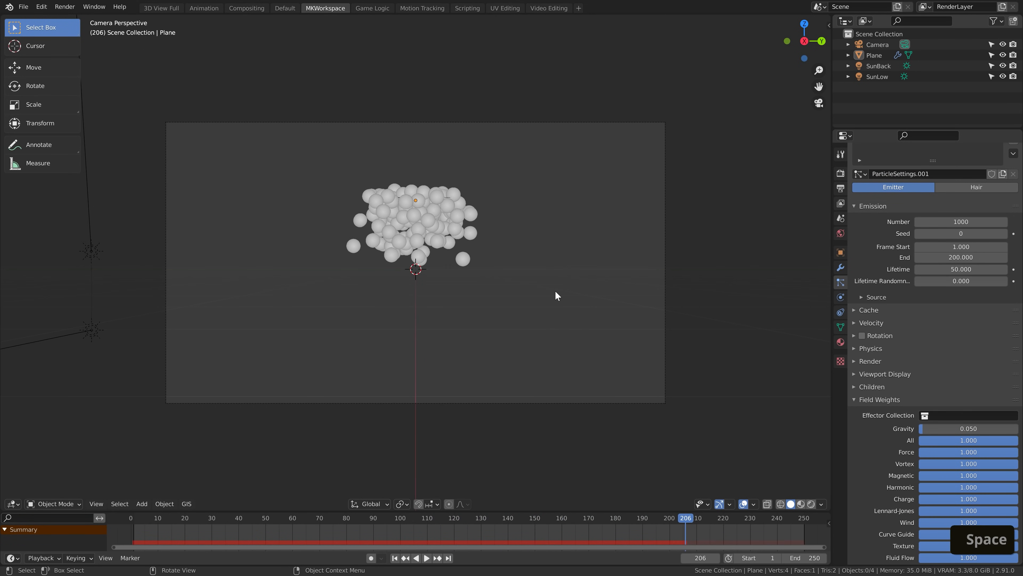
{"action": "key", "text": "space"}
{"action": "type", "text": "250"}
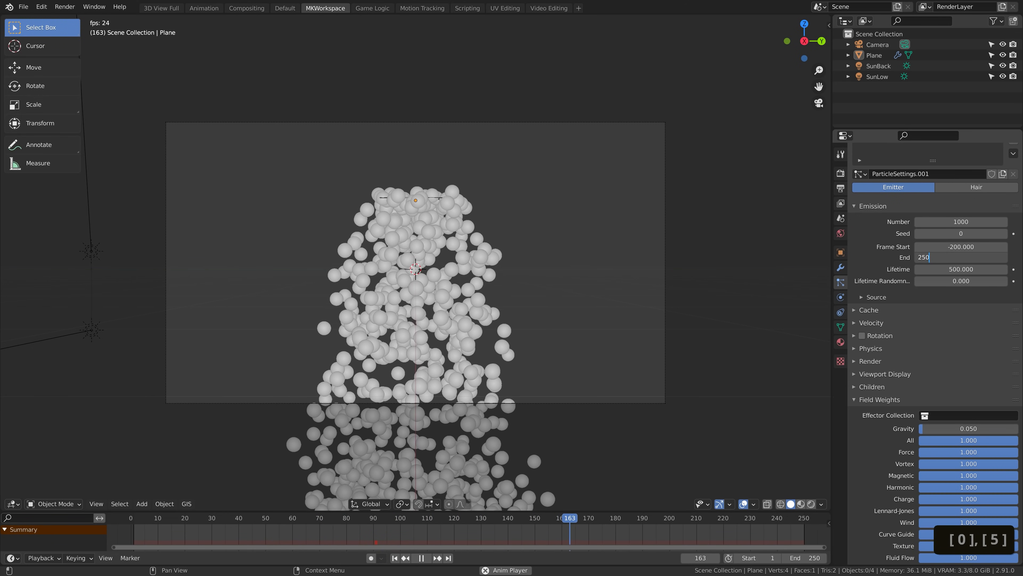
- Emit particles from frame -200 to 250 with a 500-frame lifetime
{"action": "key", "text": "Enter"}
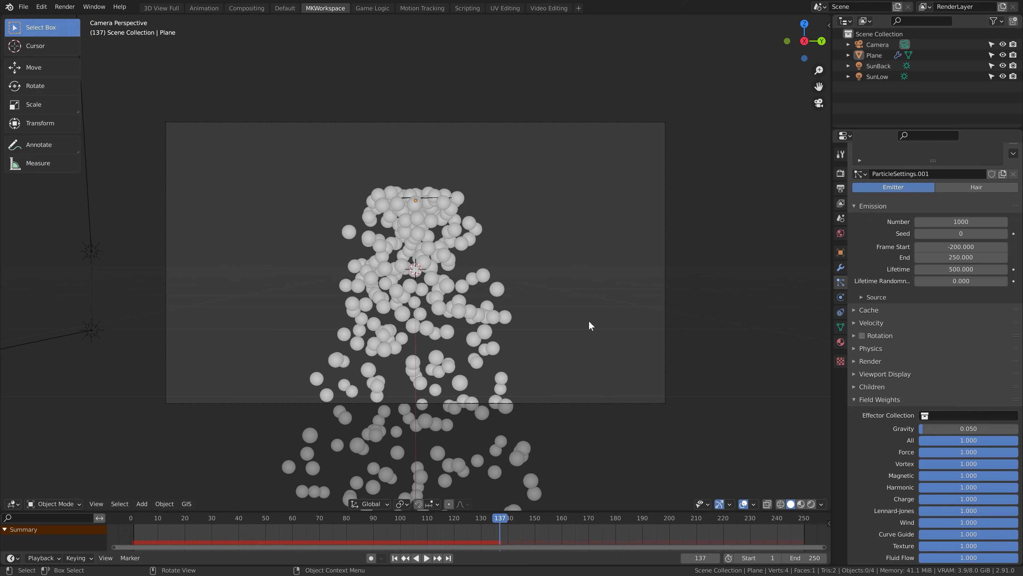
{"action": "left_click", "coordinate": [856, 361]}
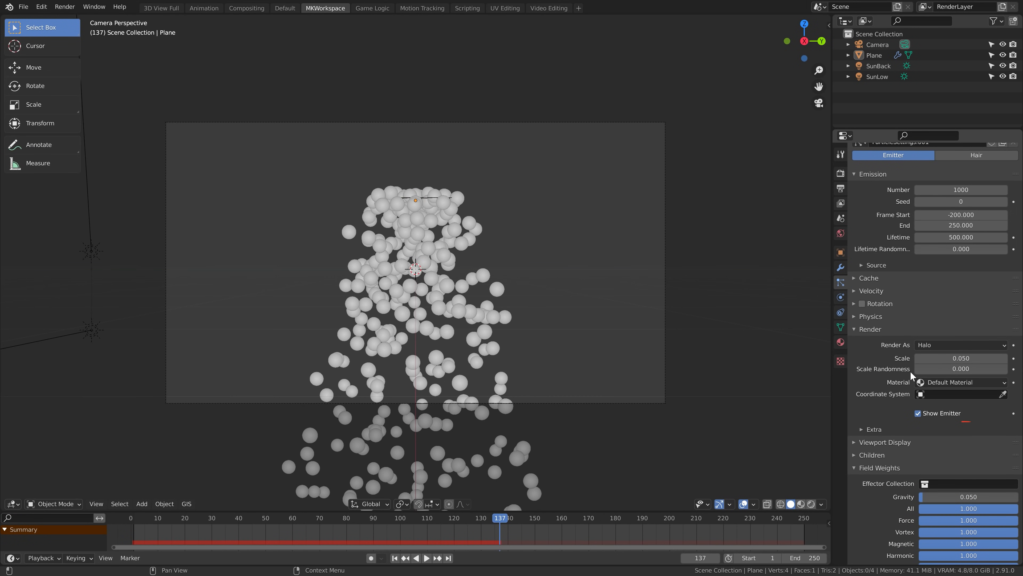
{"action": "left_click", "coordinate": [918, 413]}
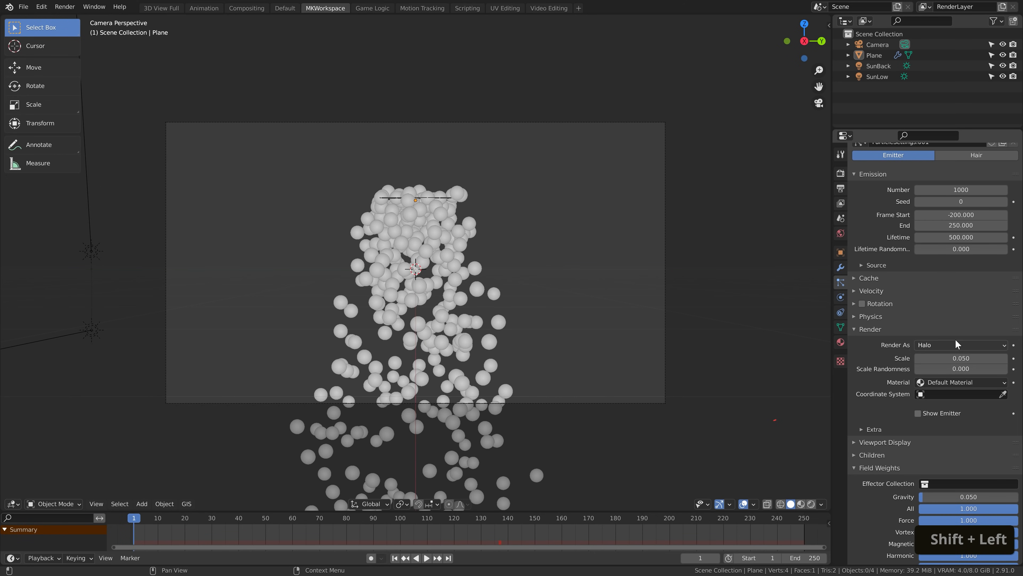
{"action": "left_click", "coordinate": [959, 344]}
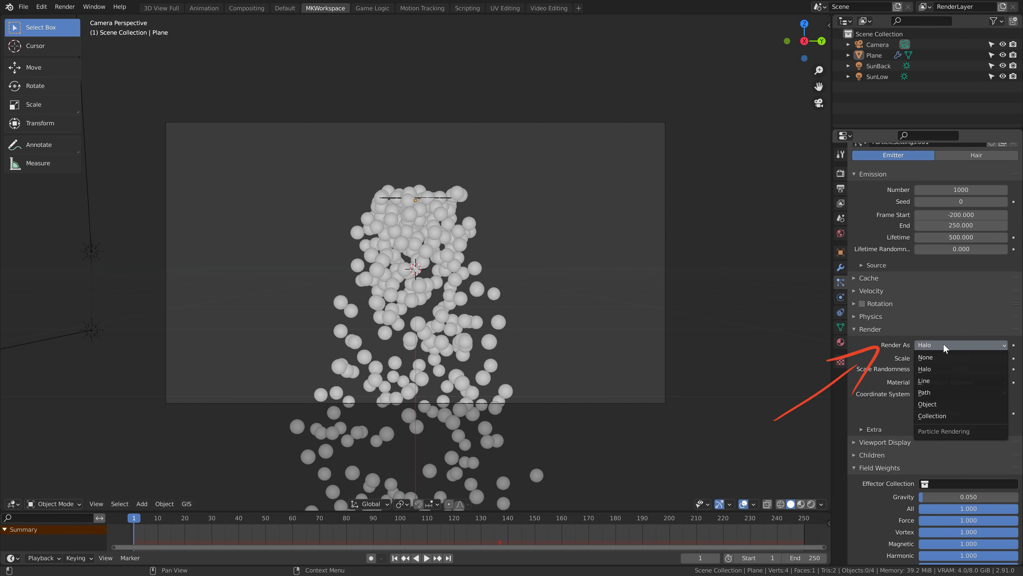
{"action": "left_click", "coordinate": [925, 369]}
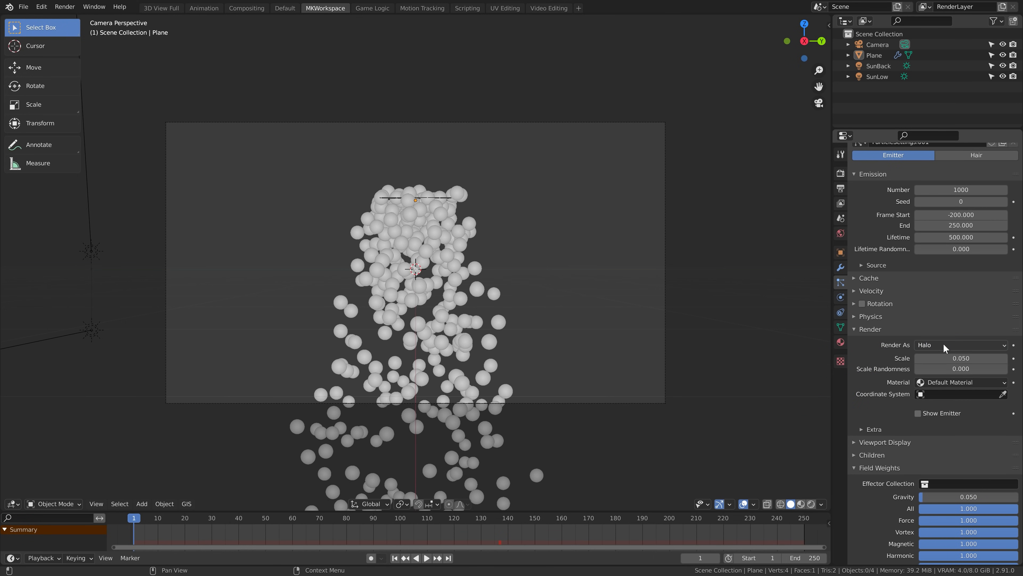
{"action": "mouse_move", "coordinate": [527, 262]}
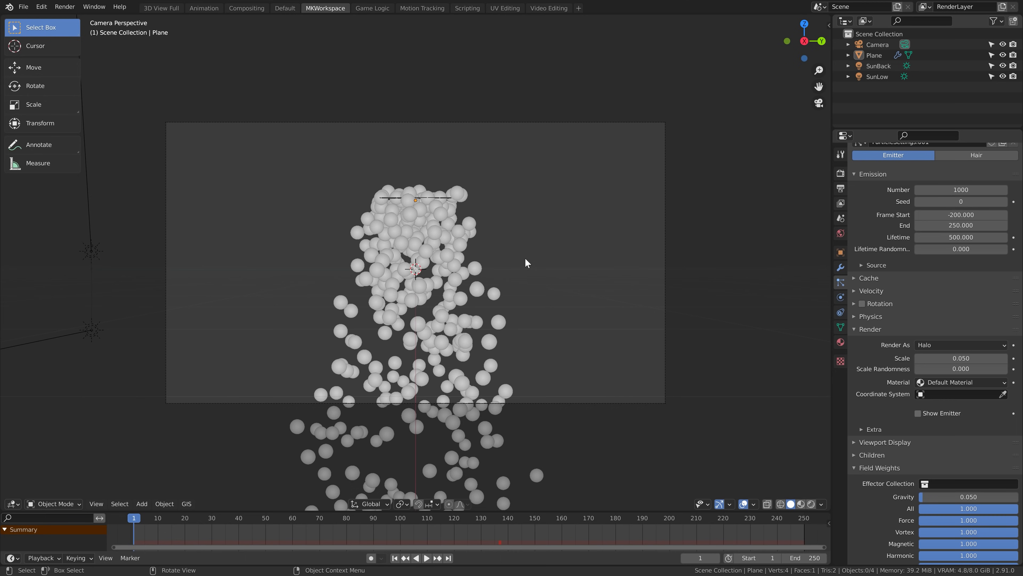
- Add an icosphere and deform it into a lumpy rock shape
{"action": "key", "text": "shift+a"}
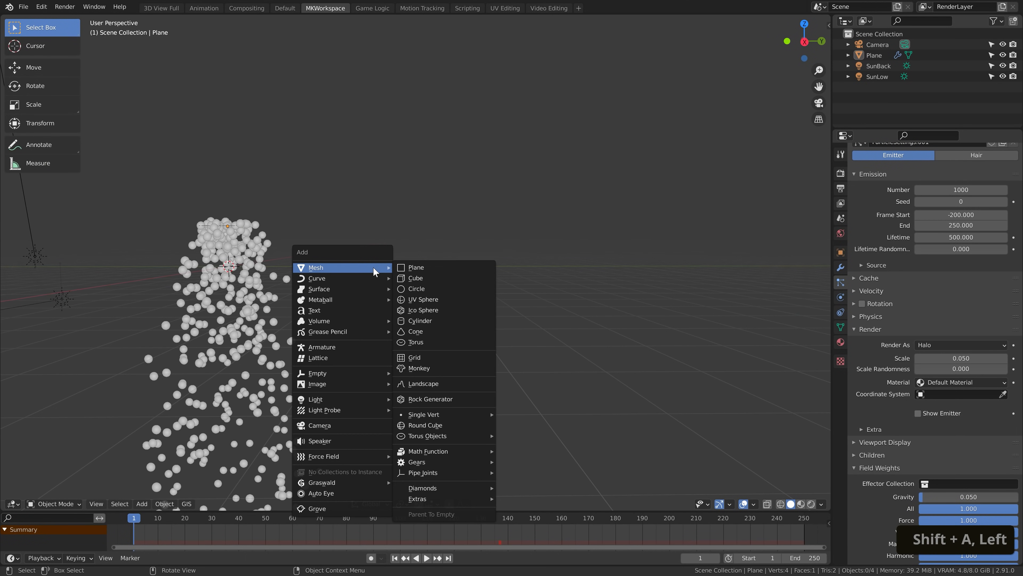
{"action": "left_click", "coordinate": [423, 310]}
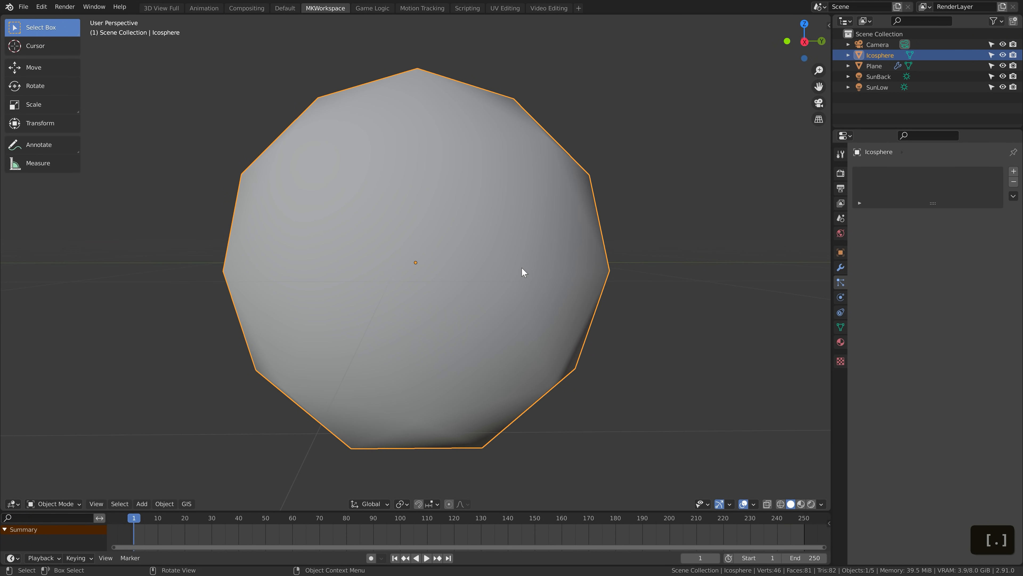
{"action": "key", "text": "Tab"}
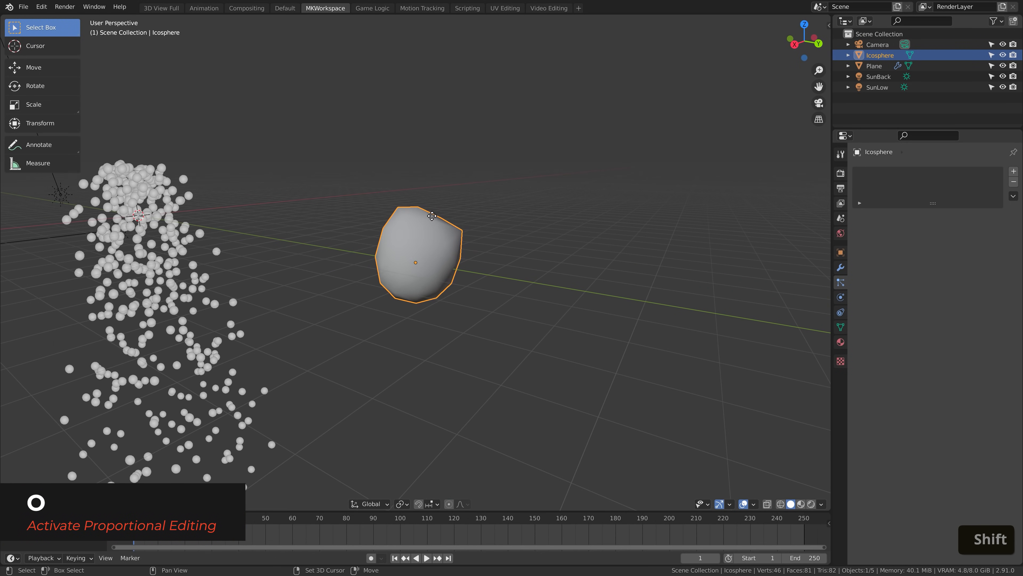
{"action": "key", "text": "Tab"}
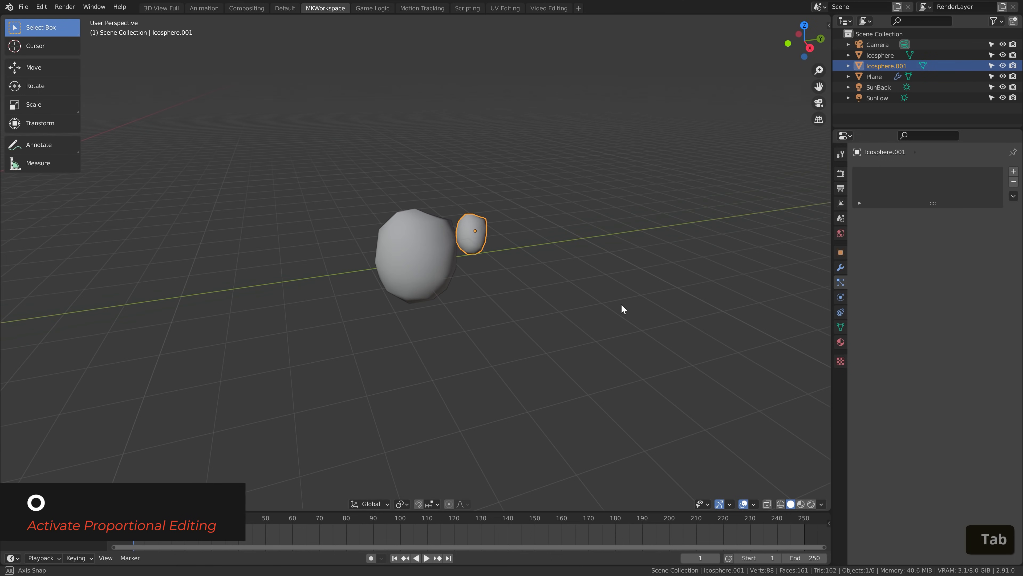
- Reshape the duplicate rocks and gather all three into a new Flakes collection
{"action": "key", "text": "Tab"}
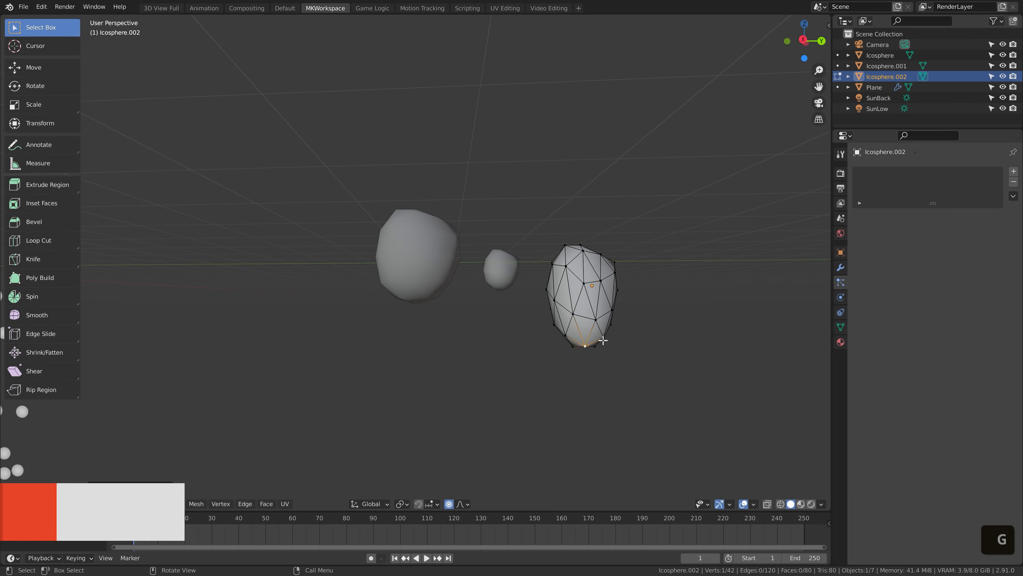
{"action": "key", "text": "Tab"}
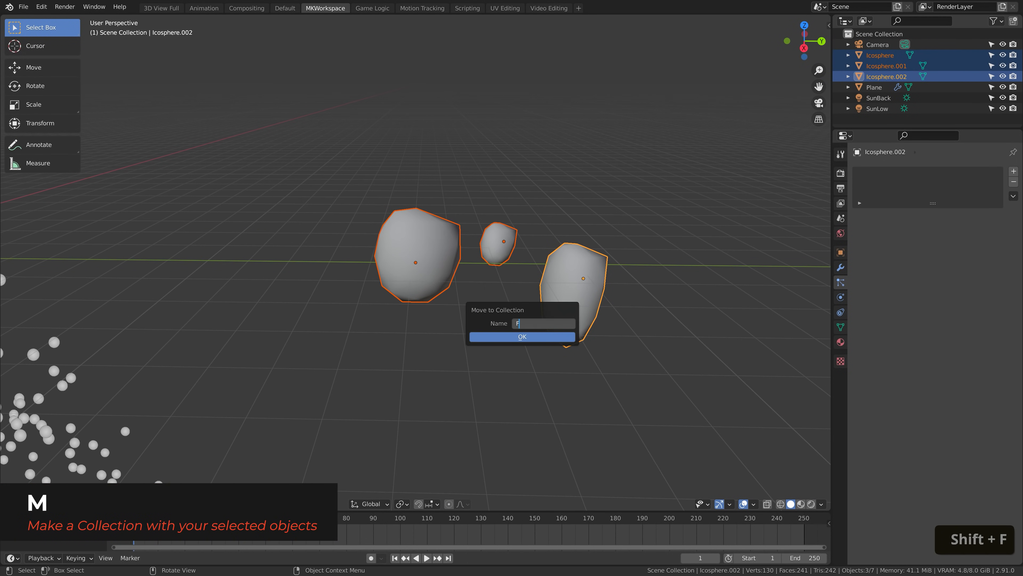
{"action": "left_click", "coordinate": [520, 336]}
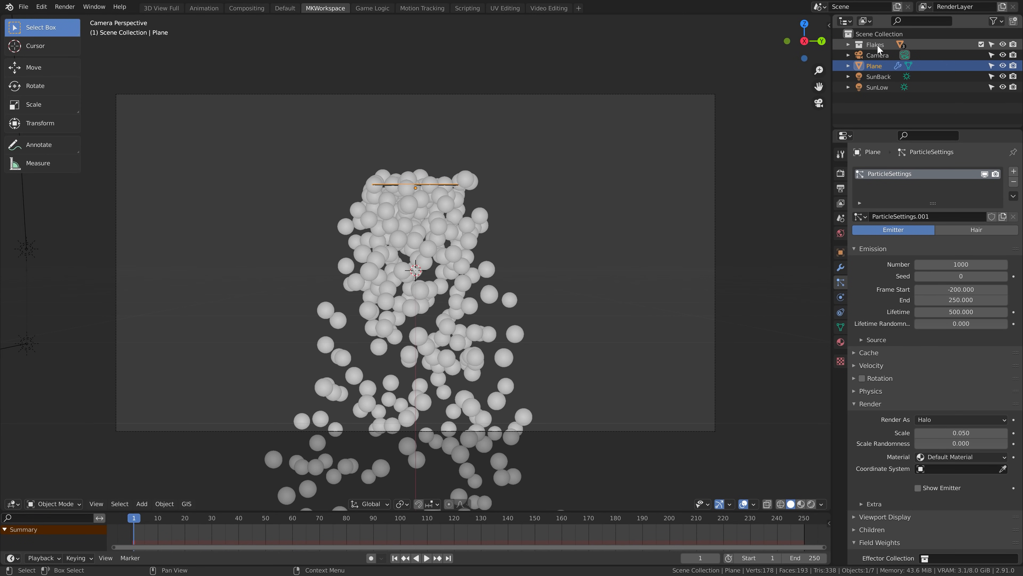
- Render particles as Flakes collection instances at scale 0.2 with 0.8 scale randomness
{"action": "left_click", "coordinate": [875, 44]}
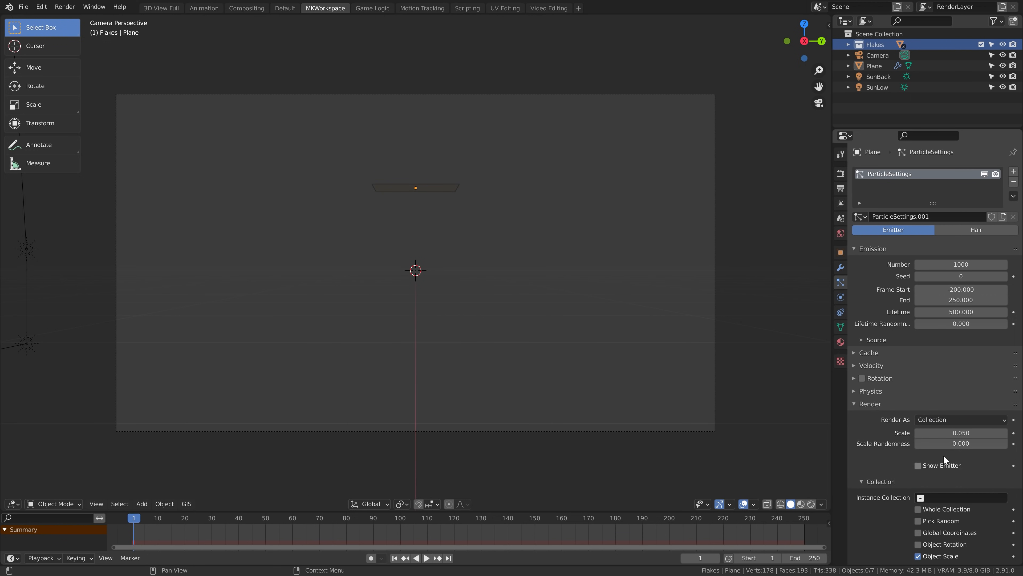
{"action": "left_click", "coordinate": [922, 497]}
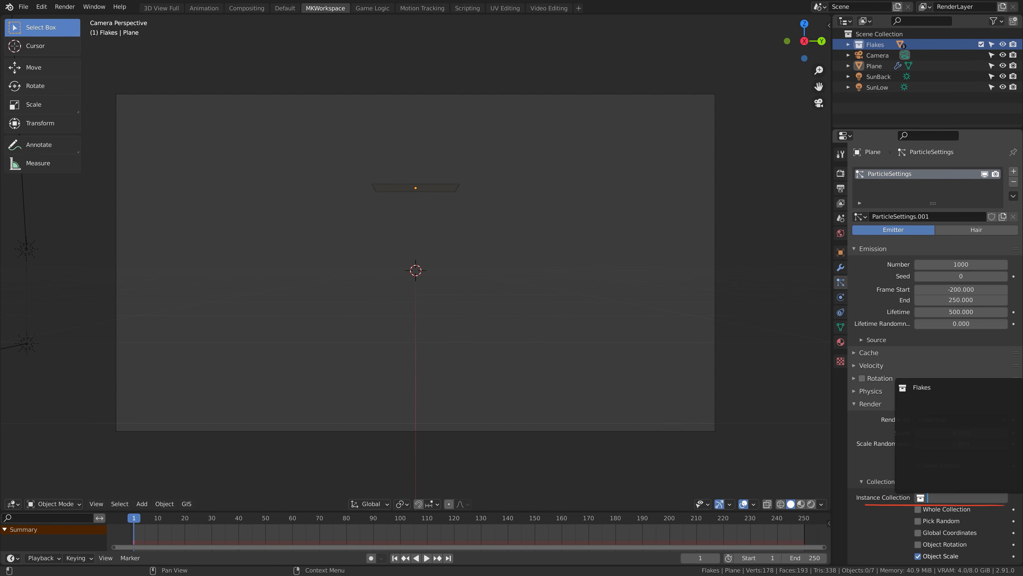
{"action": "left_click", "coordinate": [922, 387]}
{"action": "type", "text": "8"}
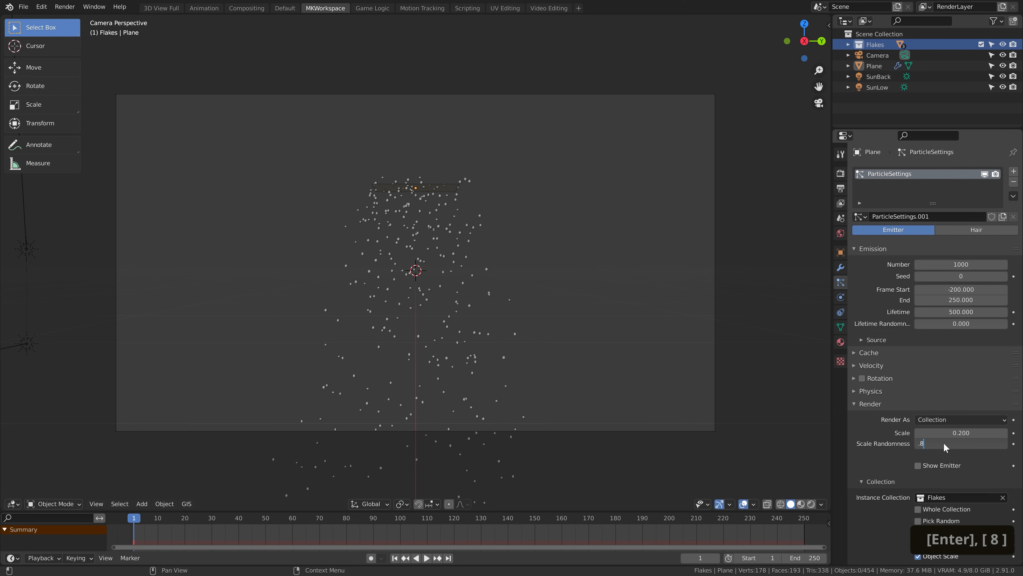
{"action": "key", "text": "Return"}
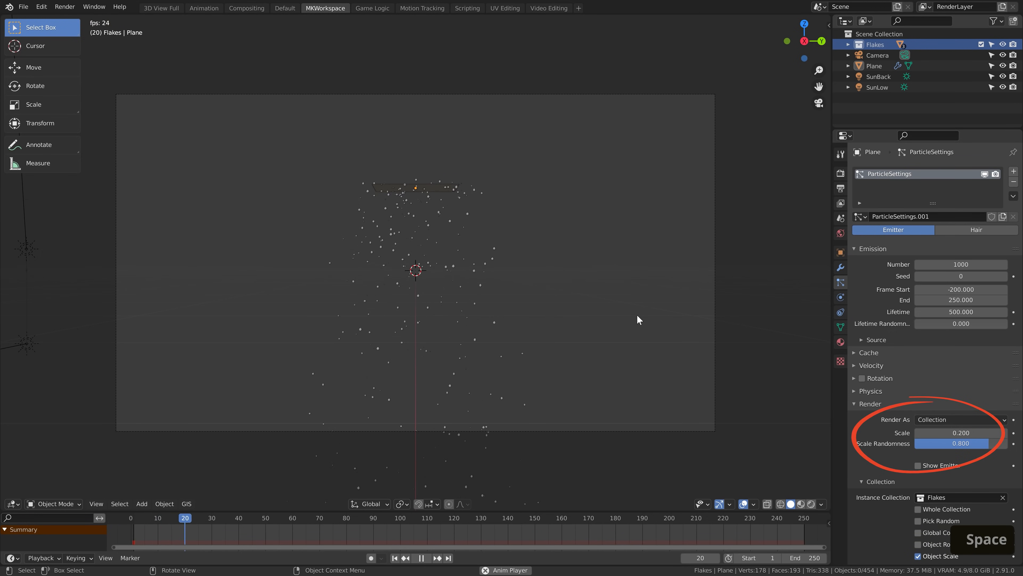
- Scale up the emitter plane and move it above the camera frame
{"action": "left_click", "coordinate": [426, 558]}
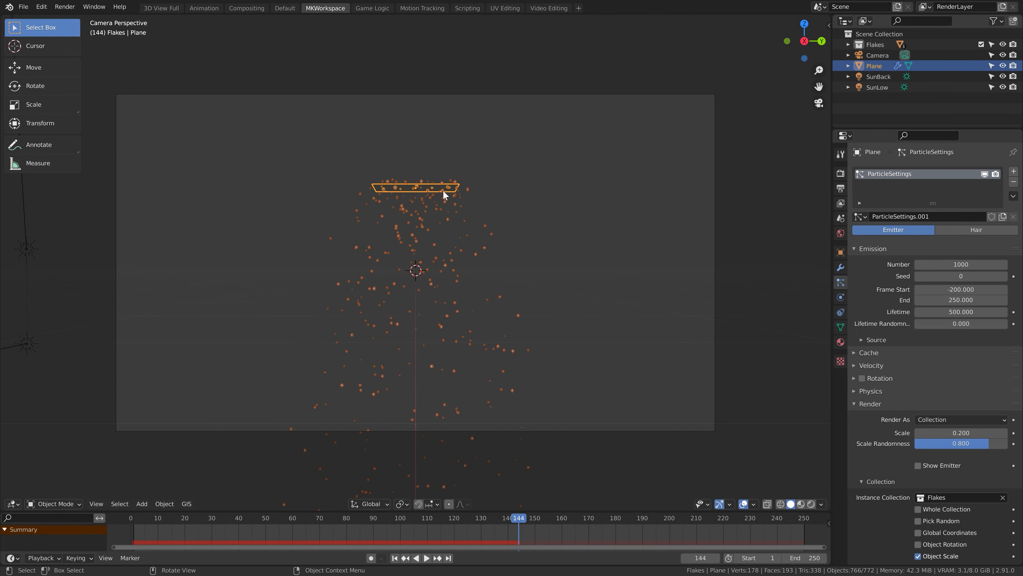
{"action": "key", "text": "s"}
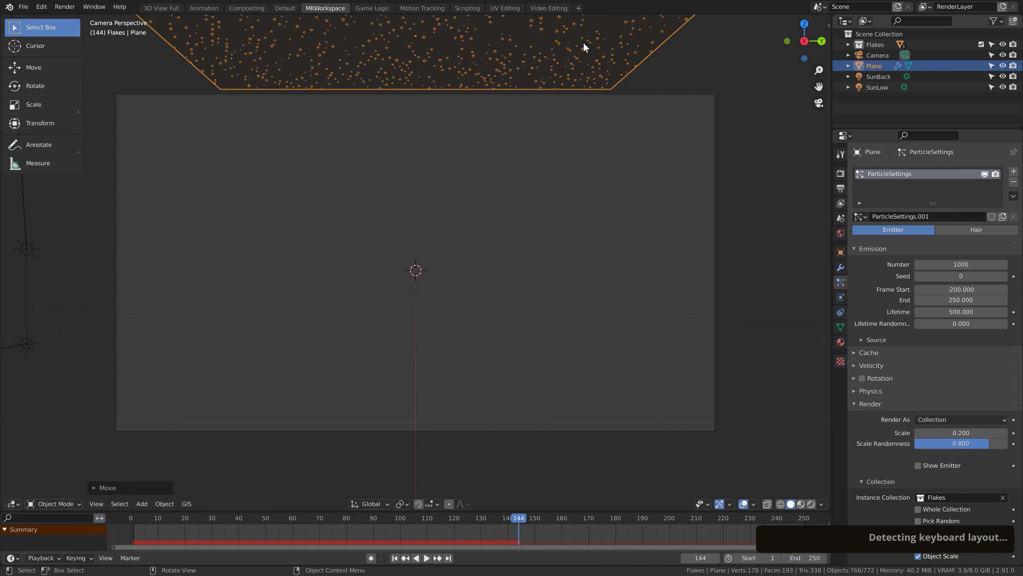
{"action": "key", "text": "space"}
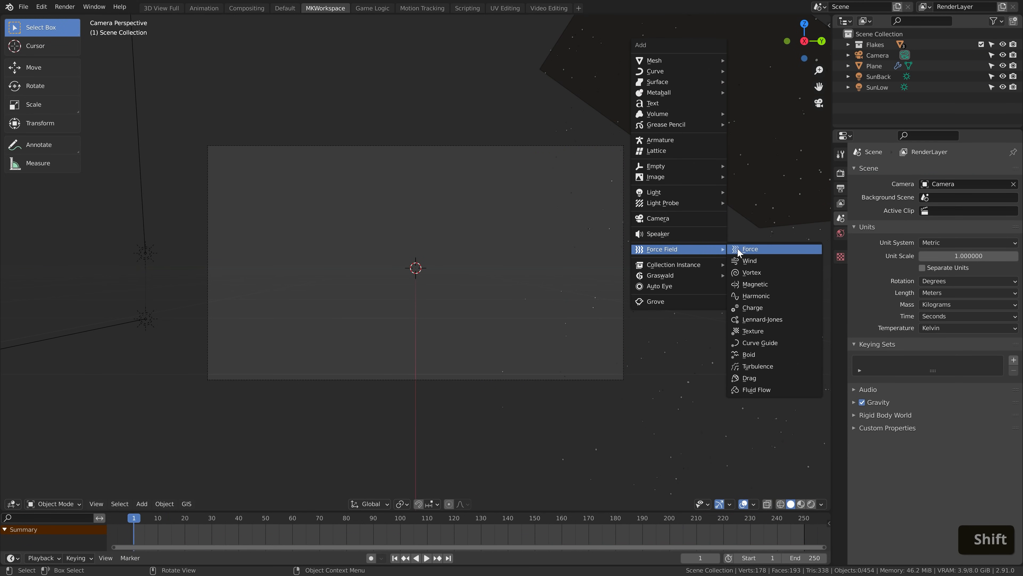
- Add a tilted Wind force field with strength 1.5 and watch it push the flakes
{"action": "left_click", "coordinate": [750, 261]}
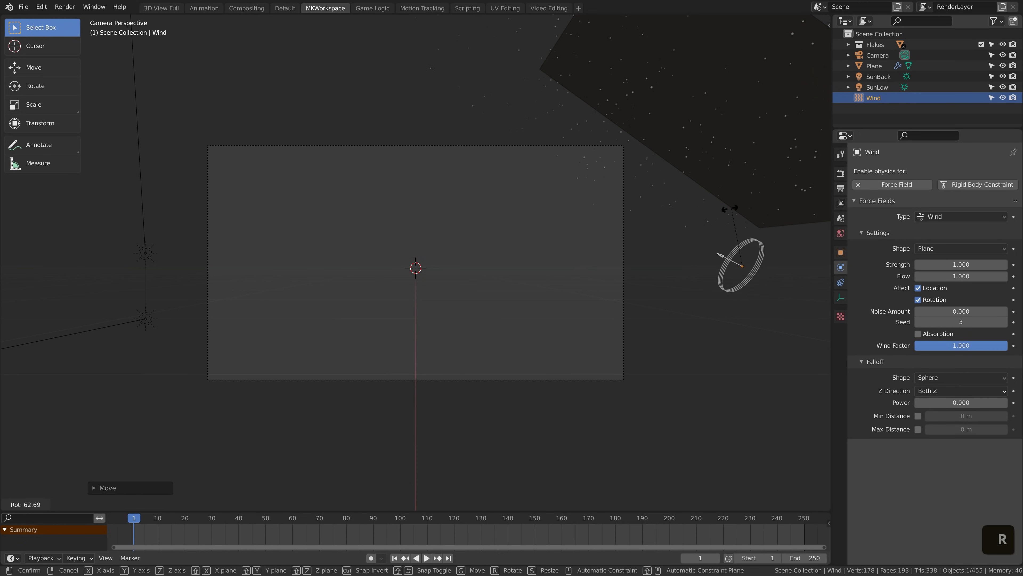
{"action": "type", "text": "1.5"}
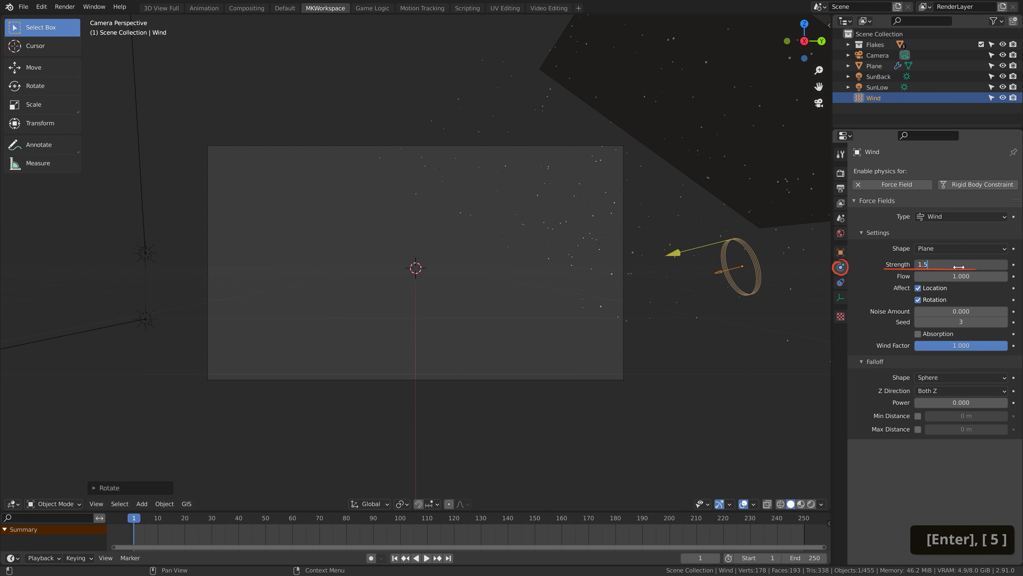
{"action": "left_click", "coordinate": [427, 558]}
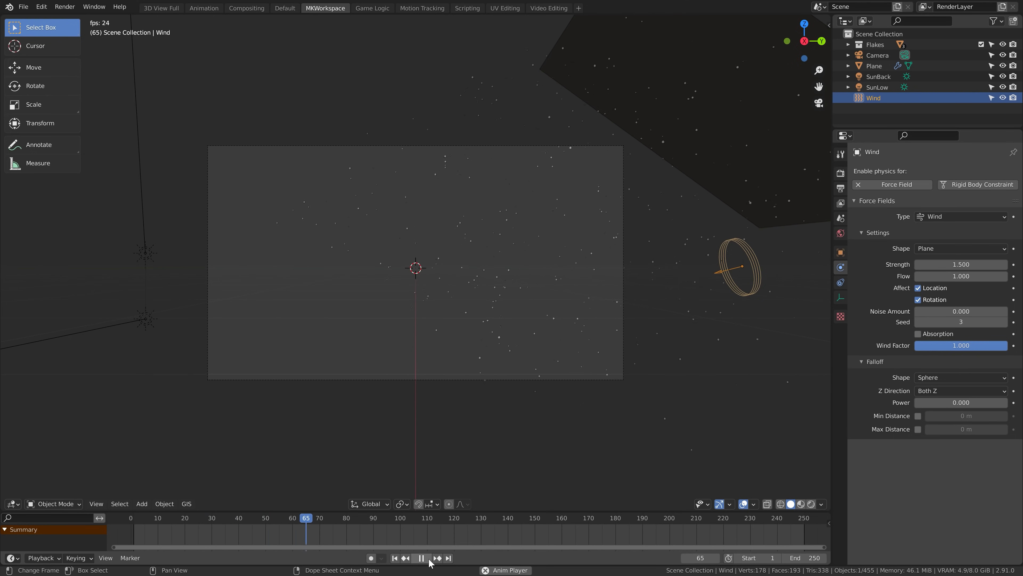
{"action": "left_click", "coordinate": [421, 558]}
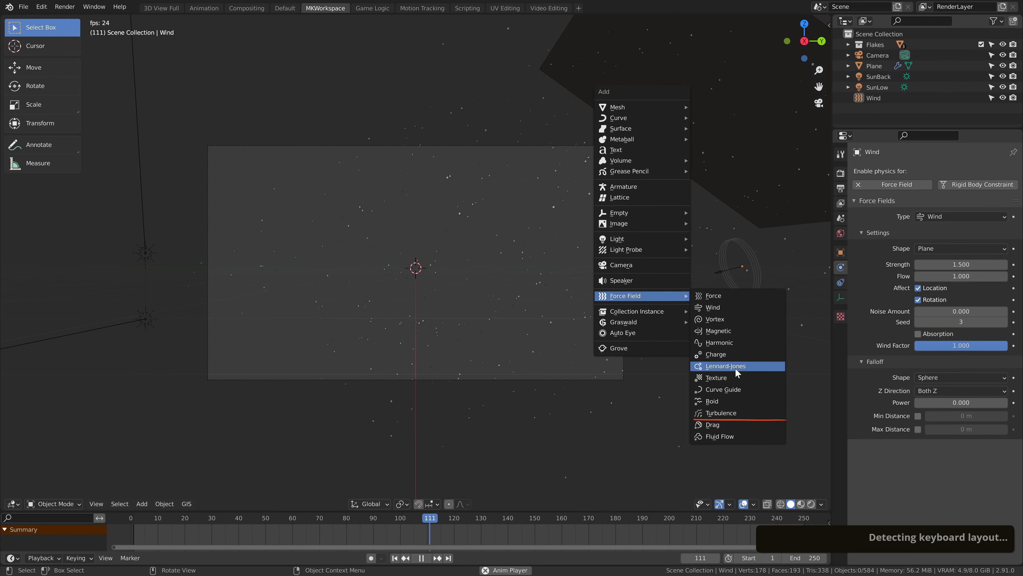
- Add a Turbulence force field with strength 6 and size 6, then replay from the start
{"action": "left_click", "coordinate": [721, 412]}
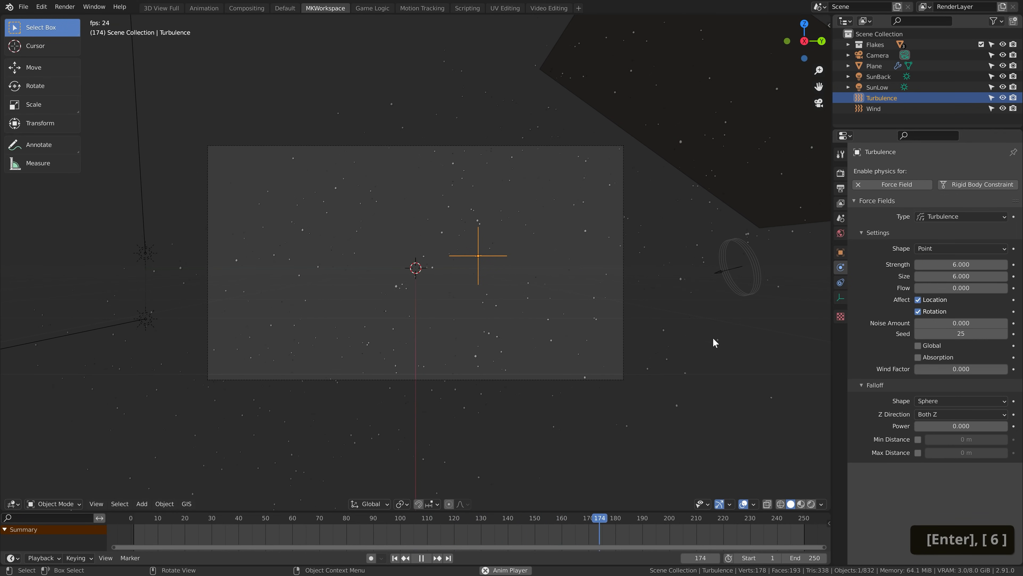
{"action": "left_click", "coordinate": [395, 557]}
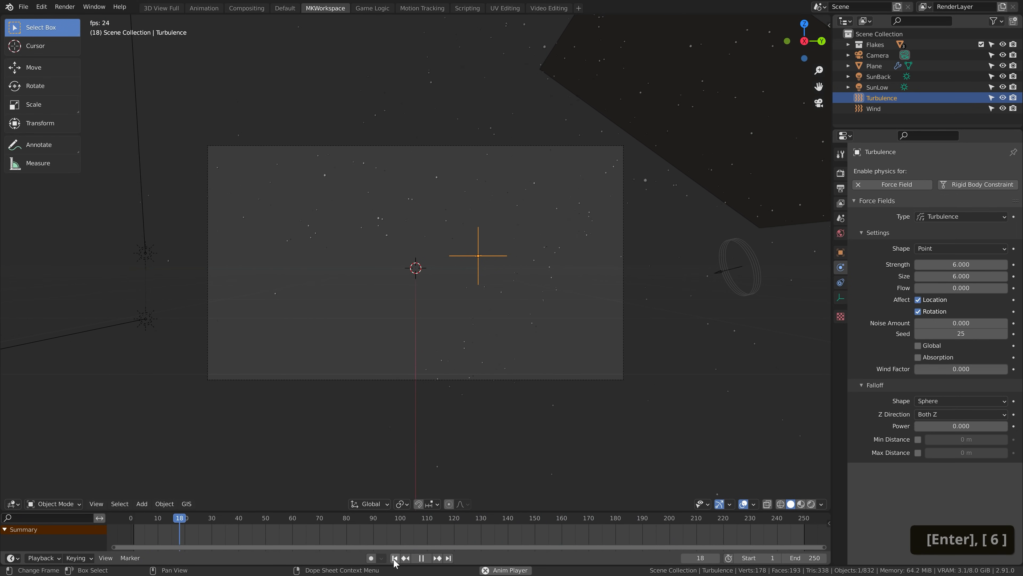
{"action": "left_click", "coordinate": [422, 557]}
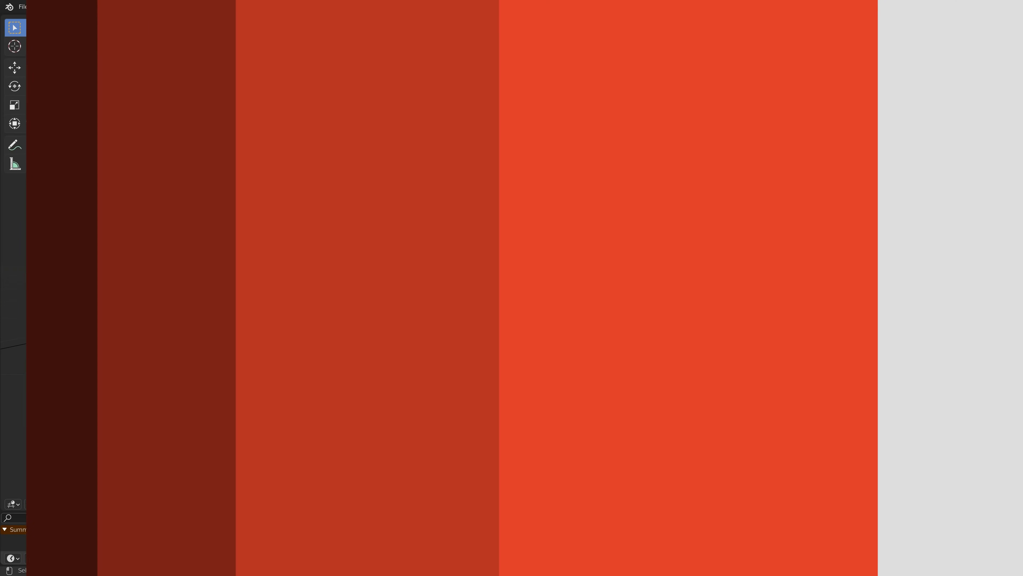
- Search the installed add-ons for 'rea' to find Real Snow and visit its 3d-wolf.com page
{"action": "left_click", "coordinate": [40, 6]}
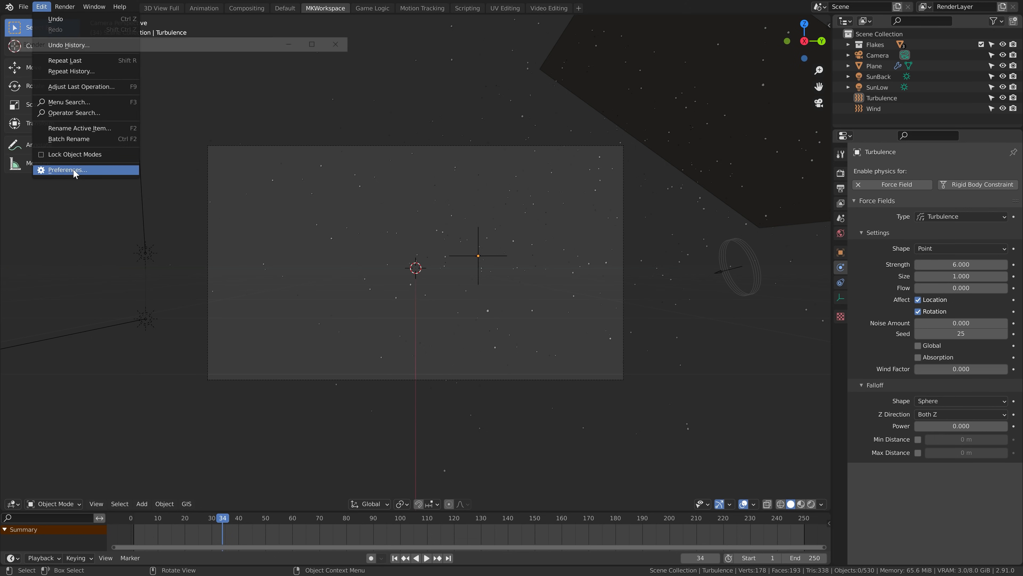
{"action": "left_click", "coordinate": [66, 170]}
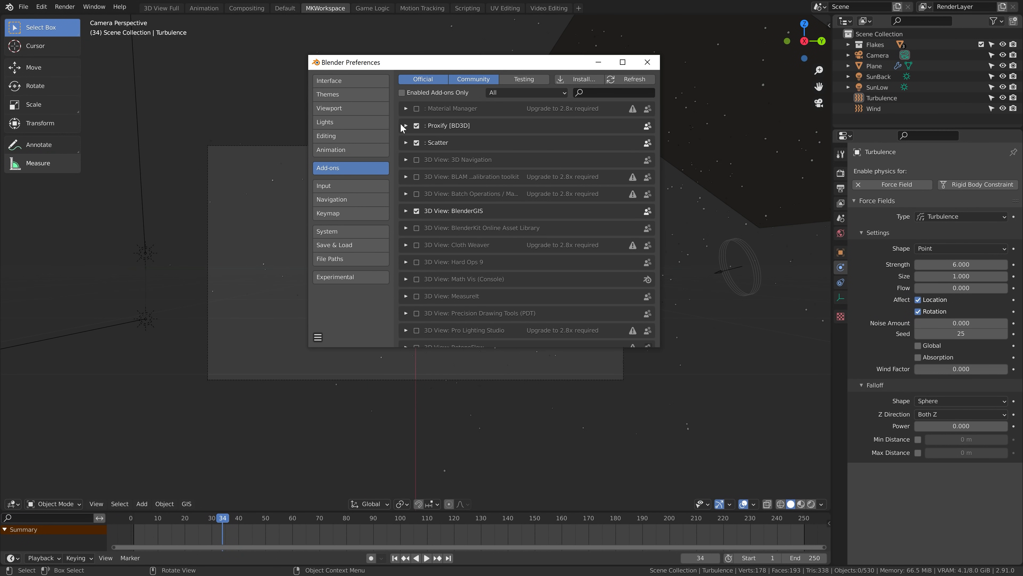
{"action": "type", "text": "rea"}
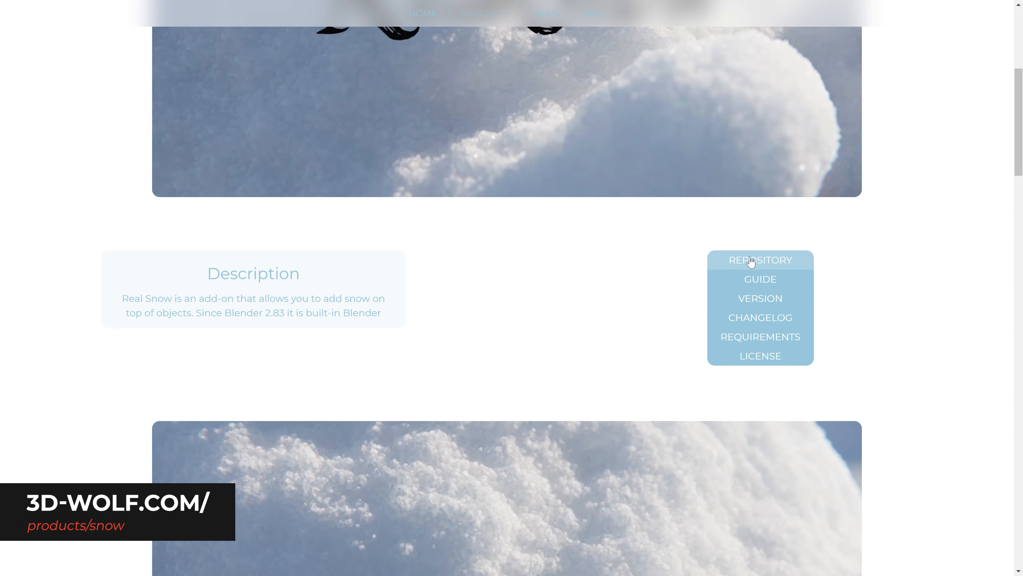
{"action": "left_click", "coordinate": [760, 260]}
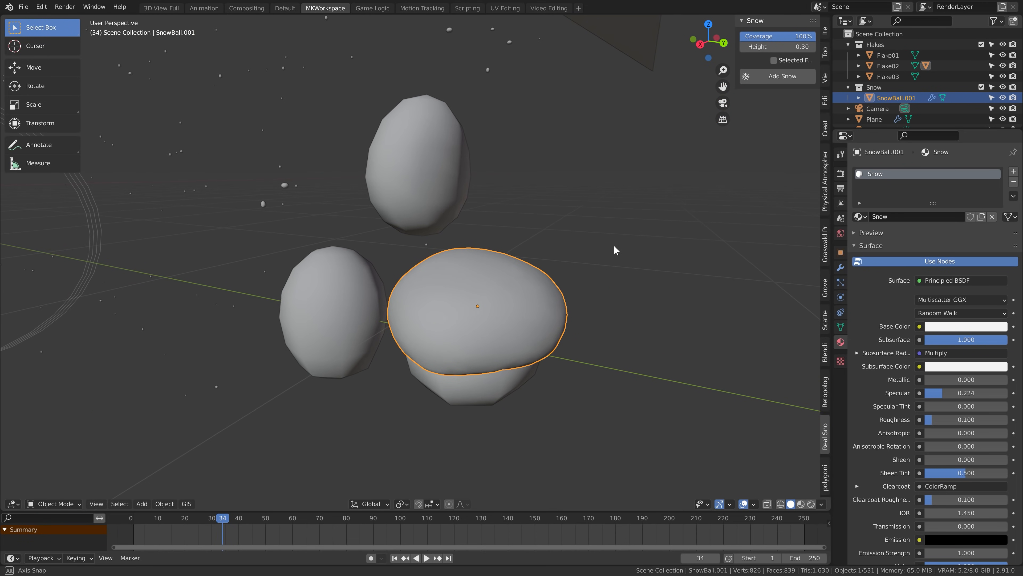
- Link the snowball's Snow material to the three flake objects via Ctrl+L Materials
{"action": "left_click", "coordinate": [812, 503]}
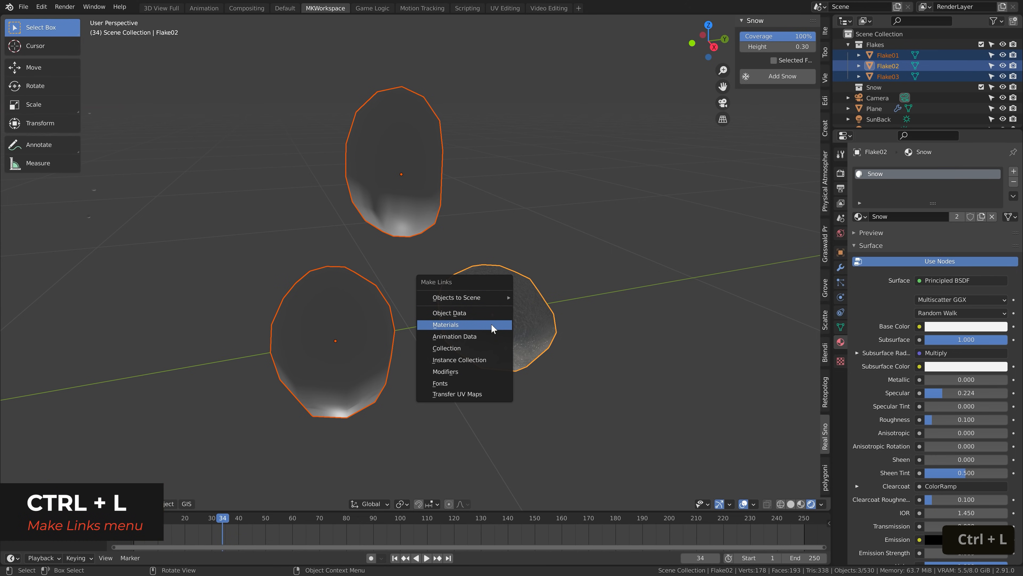
{"action": "left_click", "coordinate": [445, 324]}
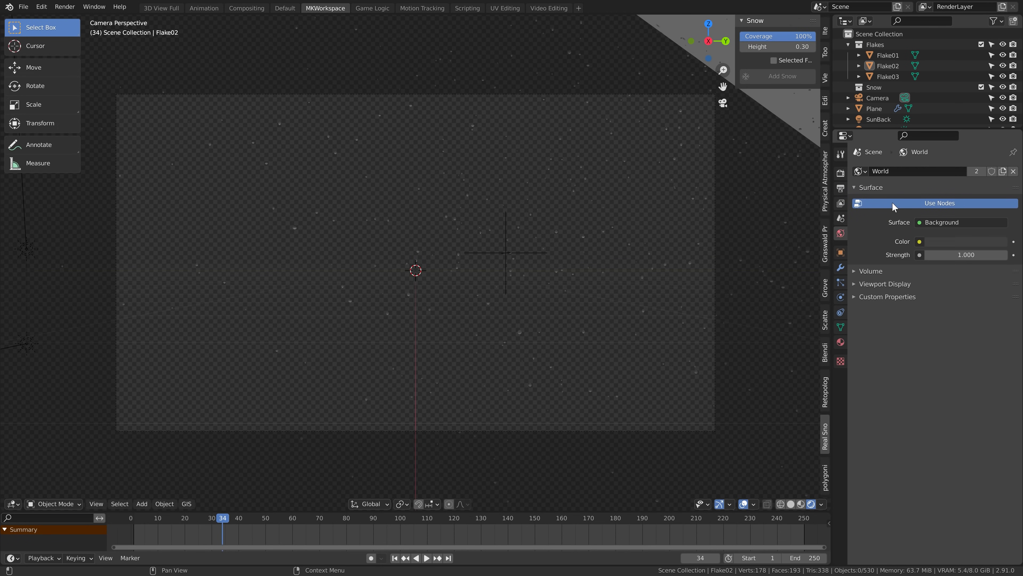
- Drive the world colour with a Nishita Sky Texture at strength 0.1
{"action": "left_click", "coordinate": [920, 241]}
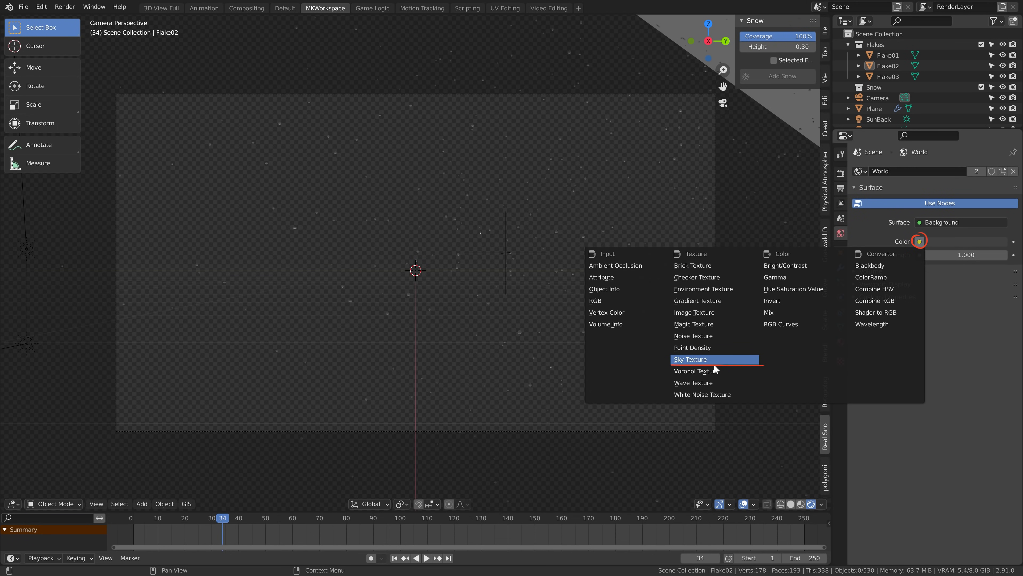
{"action": "left_click", "coordinate": [691, 359]}
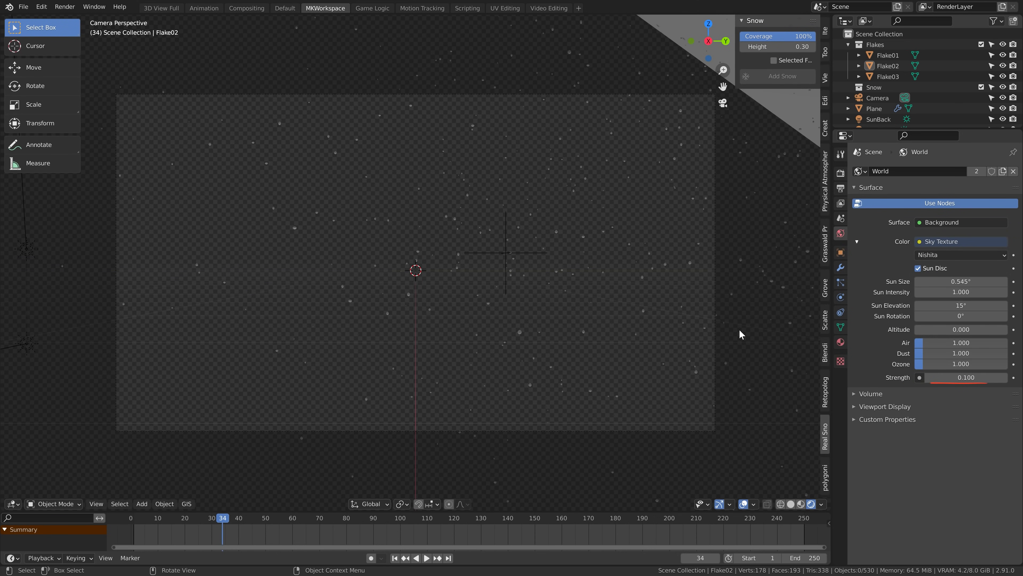
{"action": "left_click", "coordinate": [842, 157]}
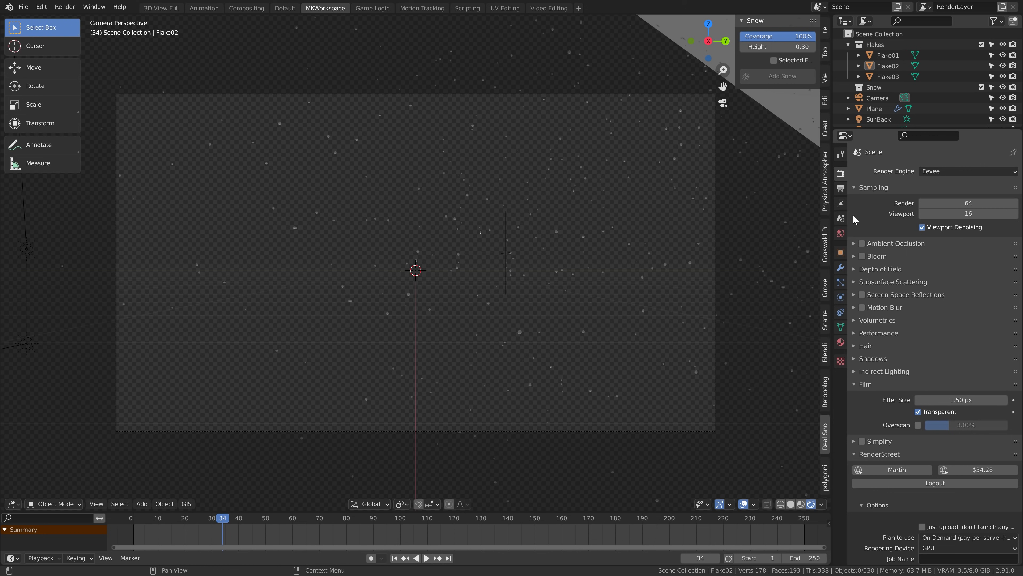
- Bake the plane's snow particle cache over 250 frames and set Eevee motion blur shutter to 0.80
{"action": "left_click", "coordinate": [863, 307]}
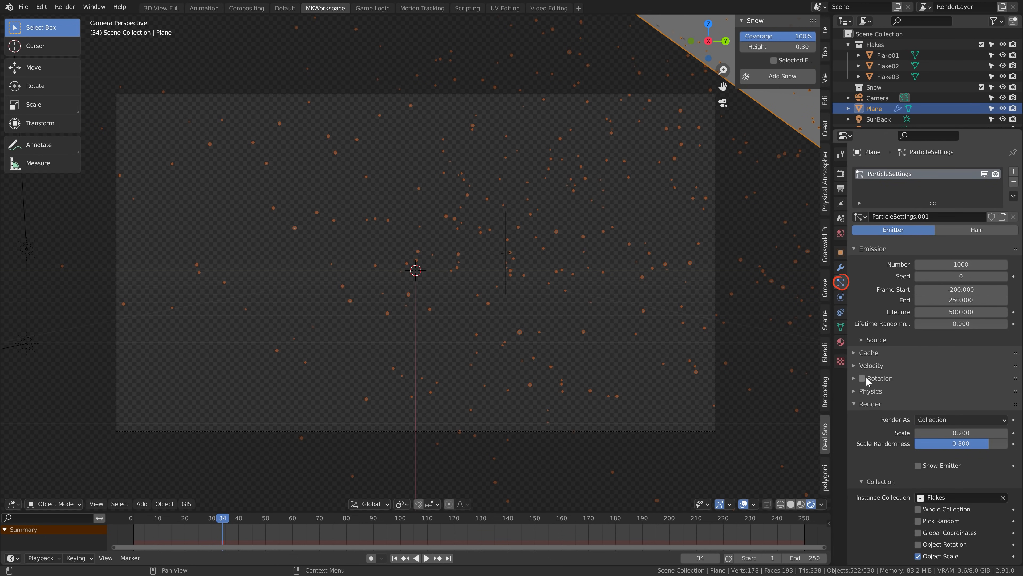
{"action": "left_click", "coordinate": [869, 352]}
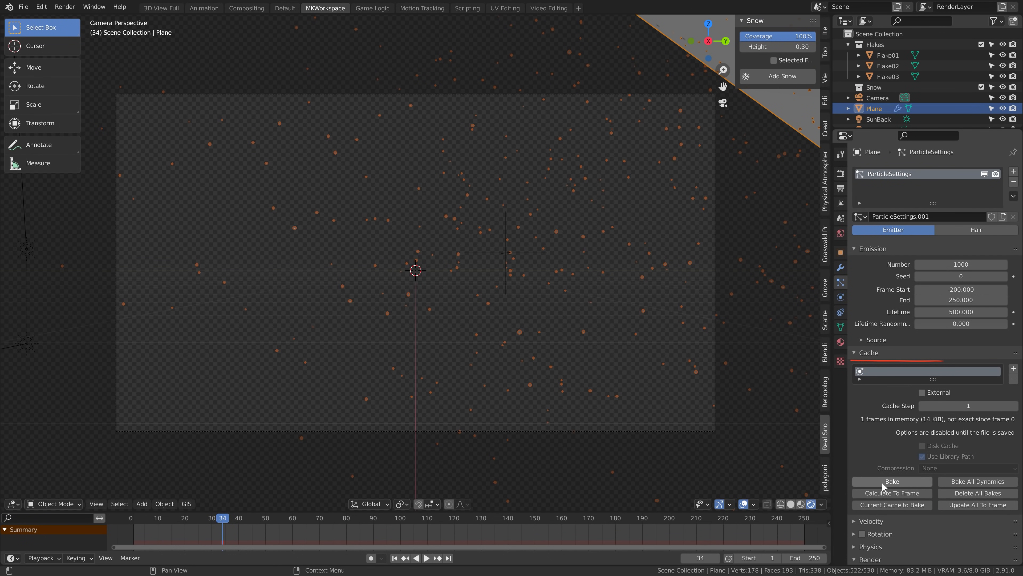
{"action": "left_click", "coordinate": [892, 481]}
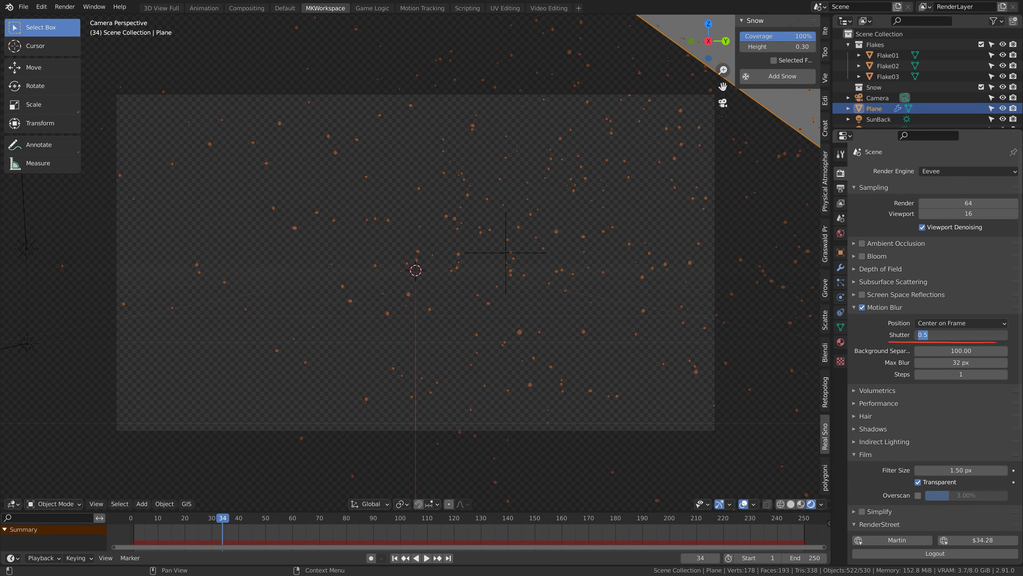
{"action": "type", "text": "0.80"}
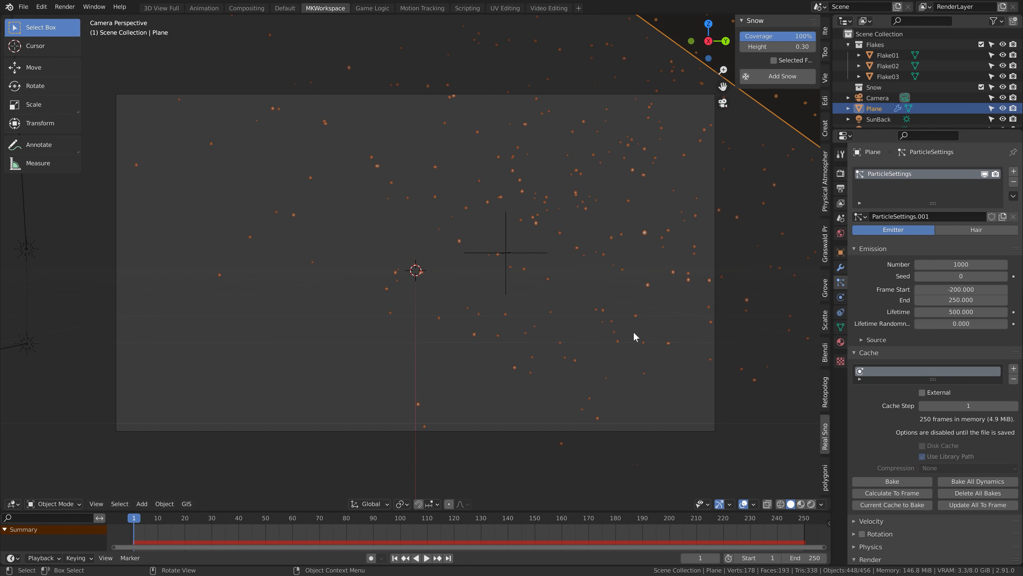
{"action": "mouse_move", "coordinate": [917, 287]}
{"action": "type", "text": "6000"}
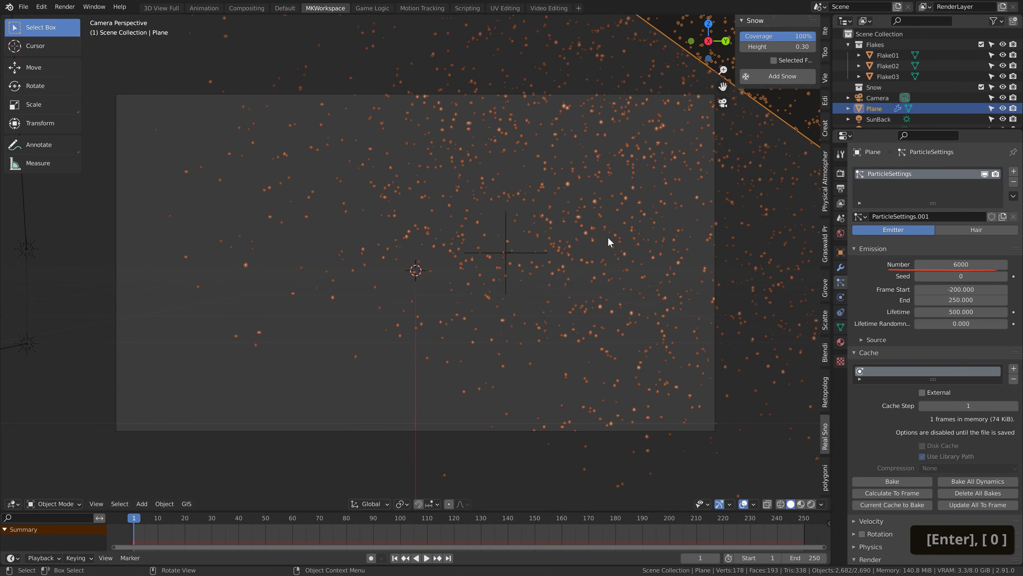
- Raise the Wind force field strength to 10 and adjust the Turbulence strength
{"action": "left_click", "coordinate": [882, 107]}
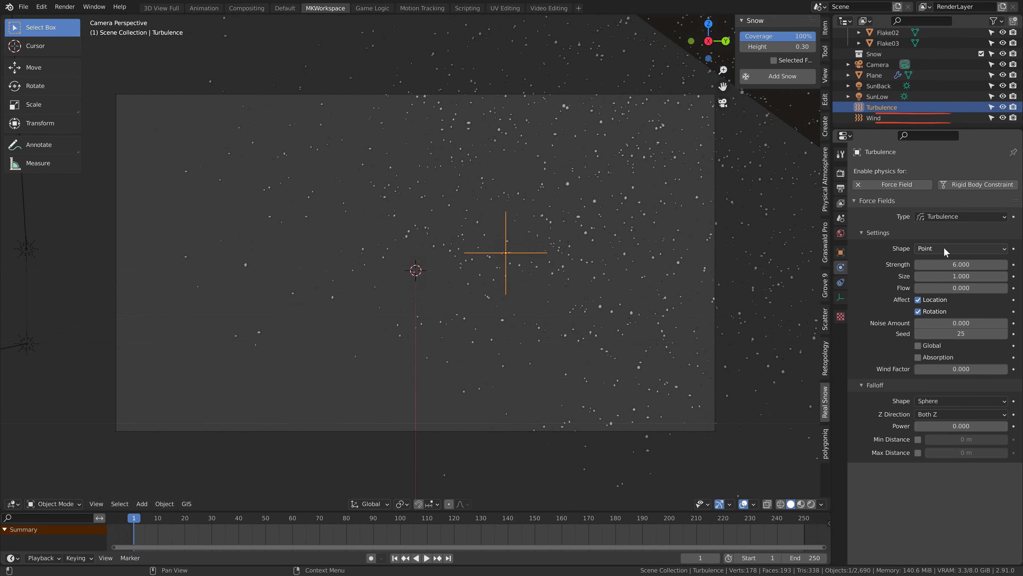
{"action": "left_click", "coordinate": [873, 118]}
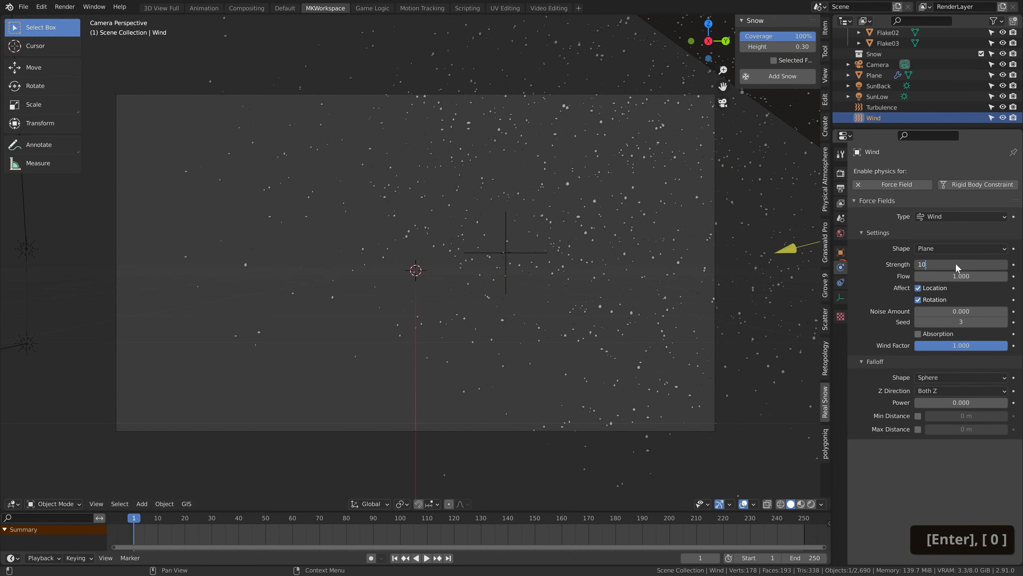
{"action": "left_click", "coordinate": [881, 107]}
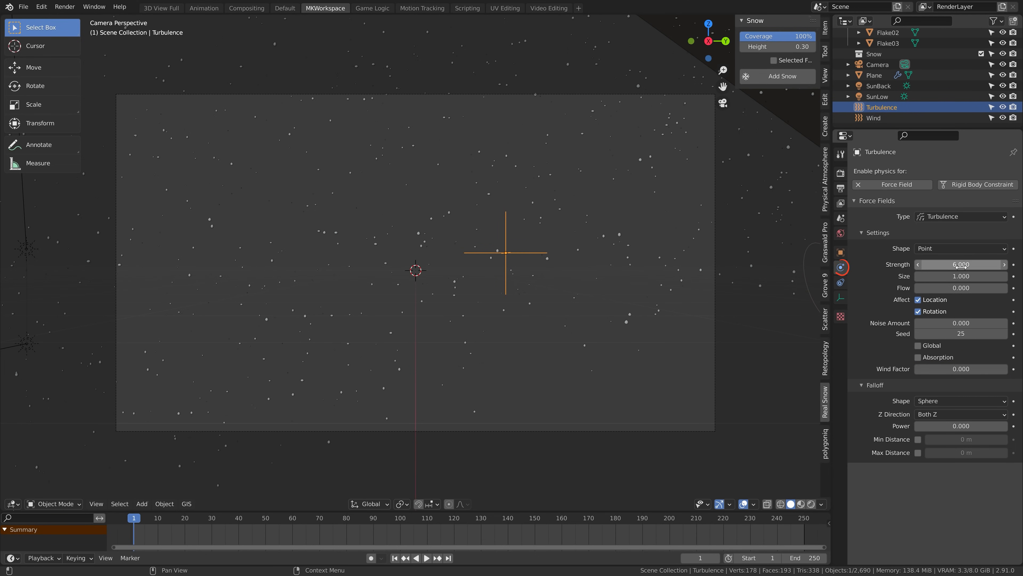
{"action": "left_click", "coordinate": [874, 75]}
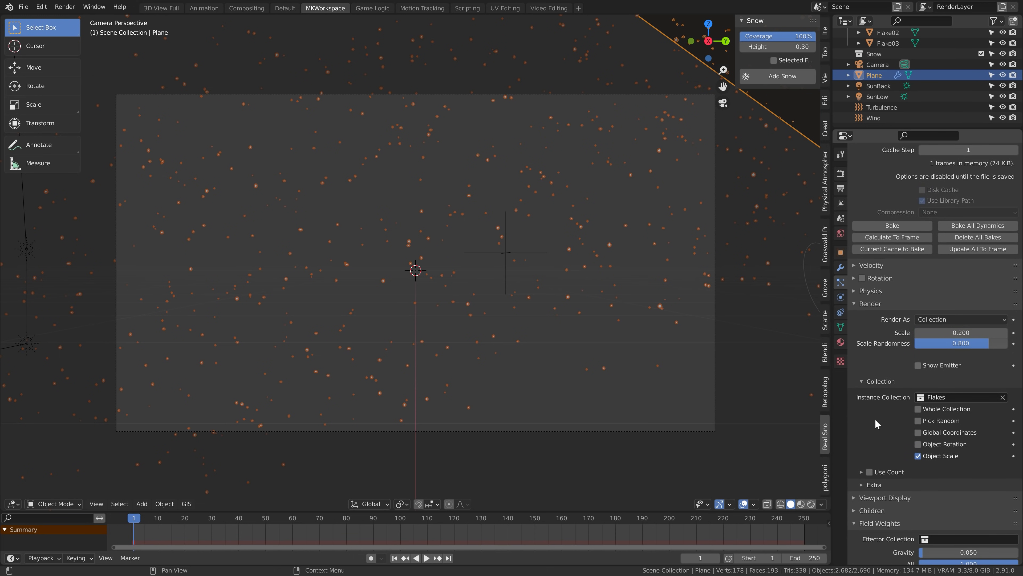
- Expand the plane's particle Children panel, still set to None
{"action": "scroll", "scroll_direction": "down", "scroll_amount": 3}
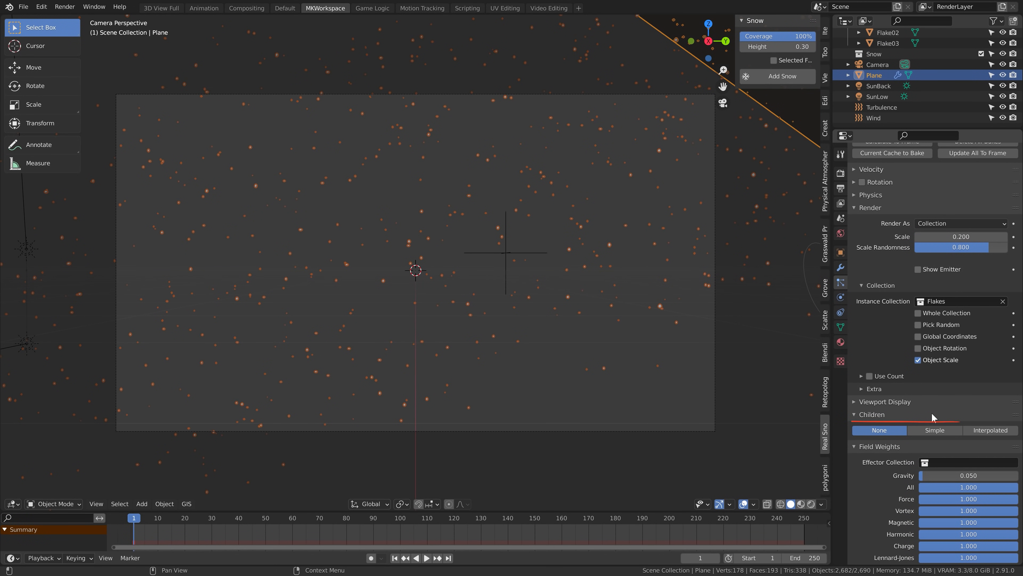
{"action": "left_click", "coordinate": [935, 430]}
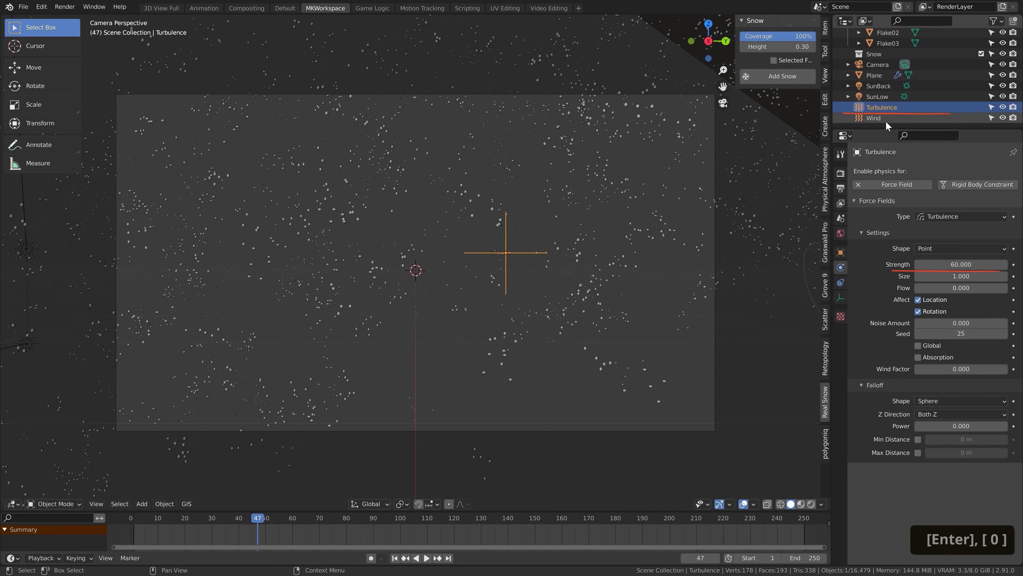
- Set Wind strength to 30, preview the swirling snow, and start entering 20000 particles for the plane
{"action": "left_click", "coordinate": [874, 119]}
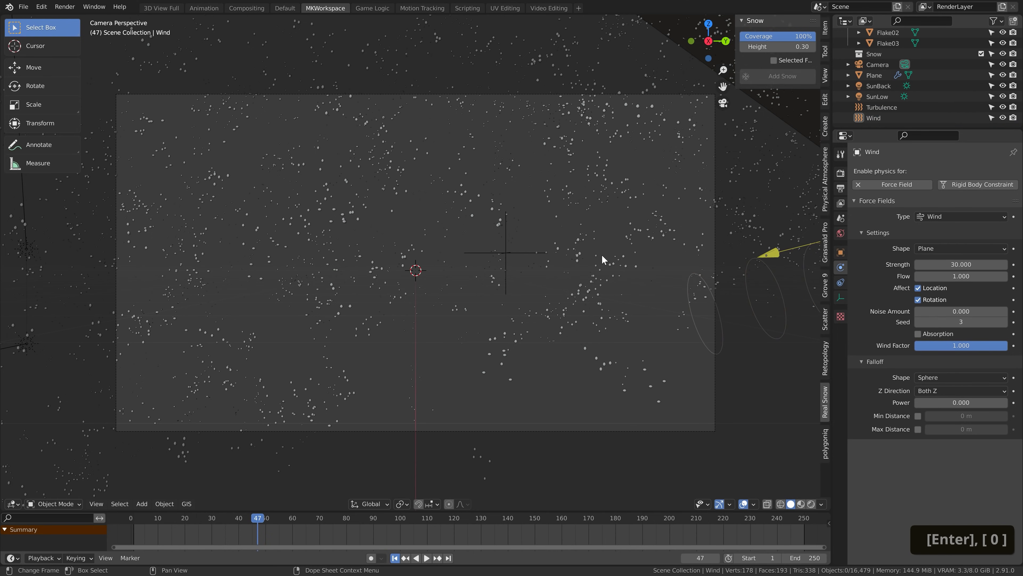
{"action": "key", "text": "space"}
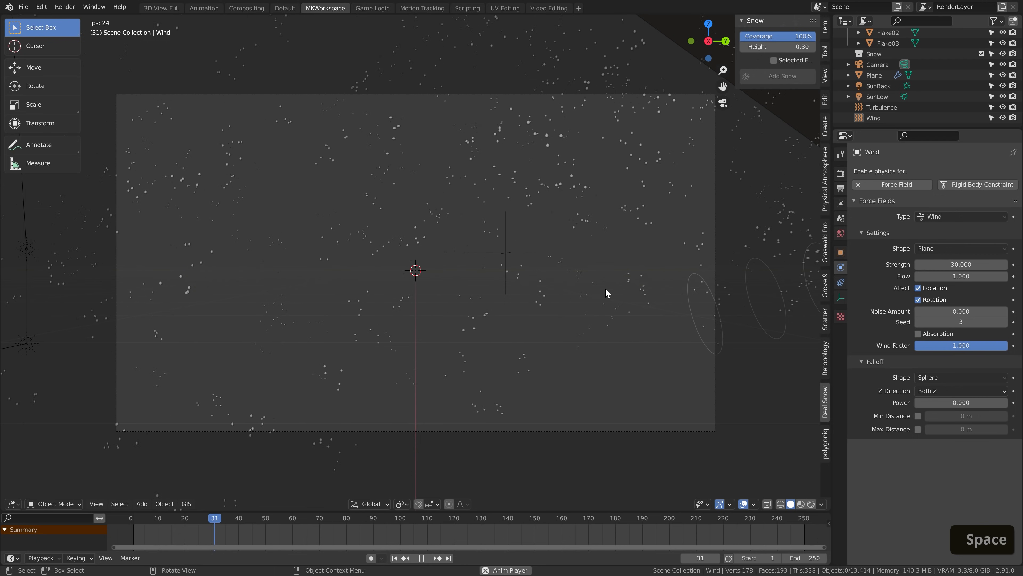
{"action": "left_click", "coordinate": [421, 558]}
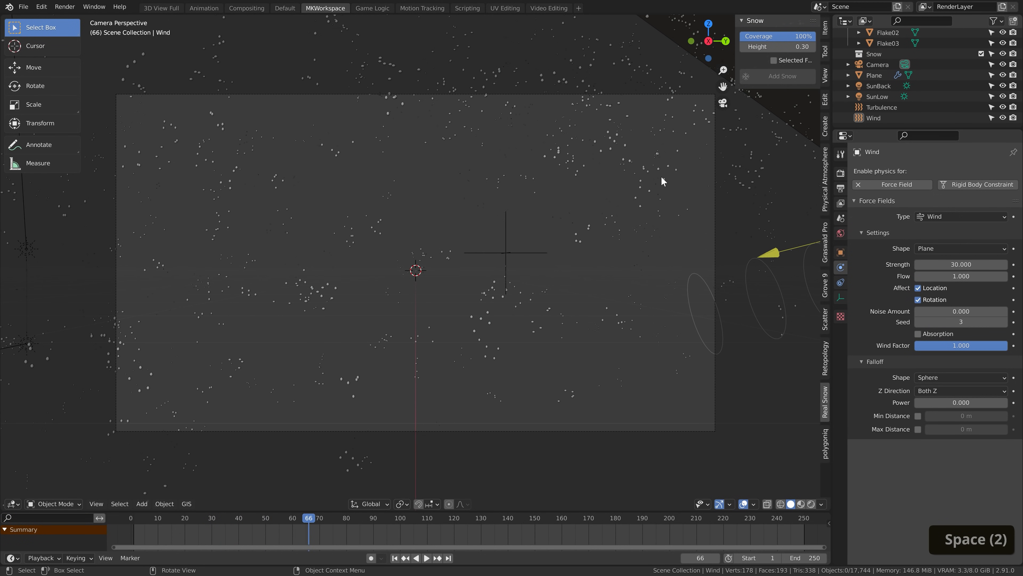
{"action": "left_click", "coordinate": [875, 76]}
{"action": "type", "text": "20000"}
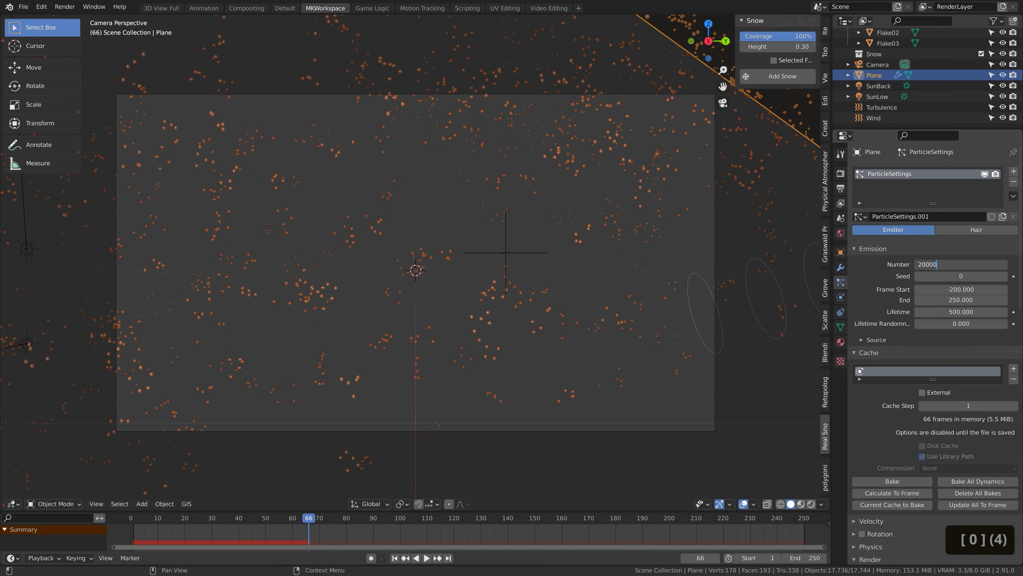
- Confirm the 20000-particle count and turbulence size, then clear the plane's particle bake
{"action": "key", "text": "space"}
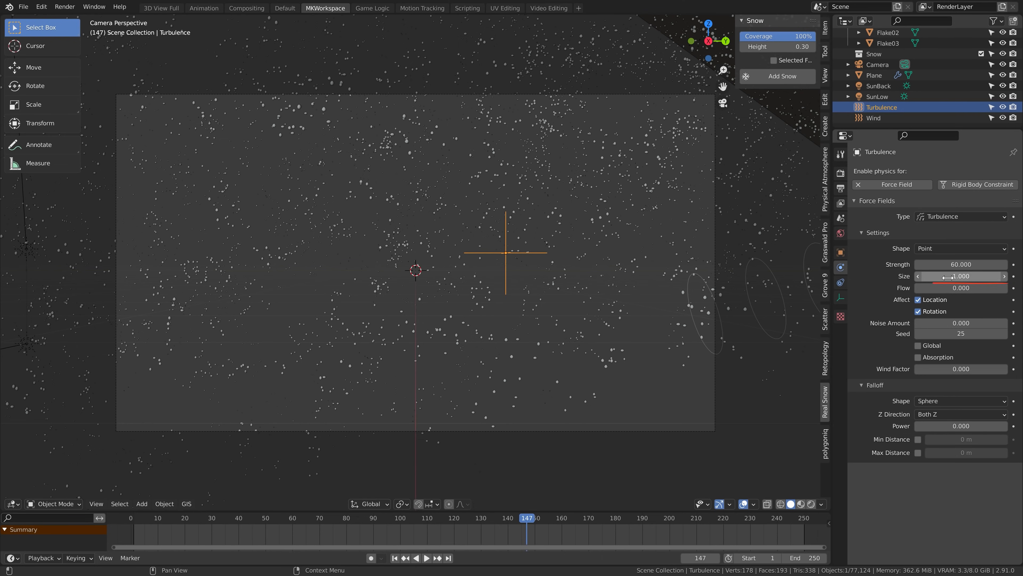
{"action": "key", "text": "space"}
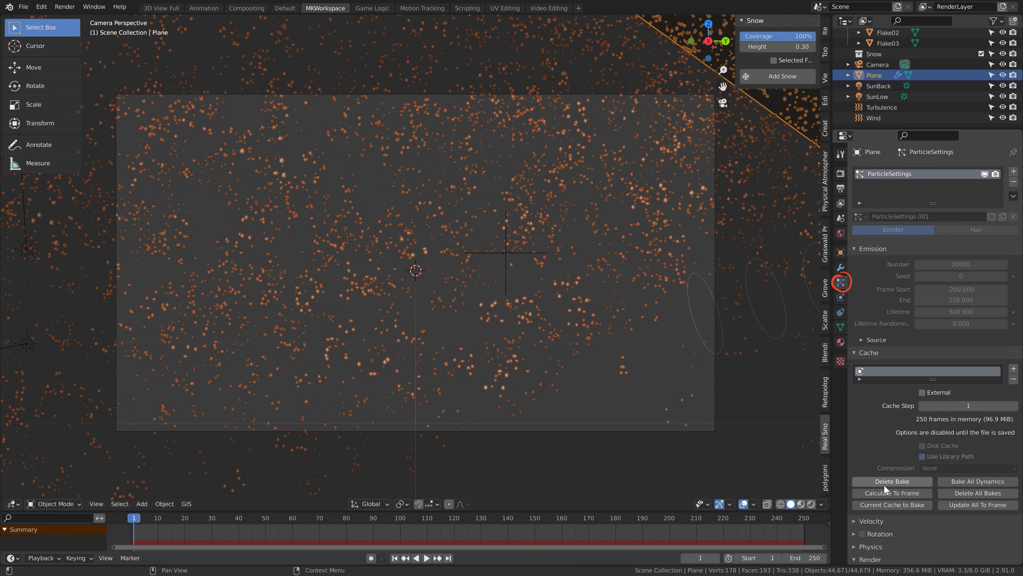
{"action": "left_click", "coordinate": [892, 481]}
{"action": "type", "text": "0.2"}
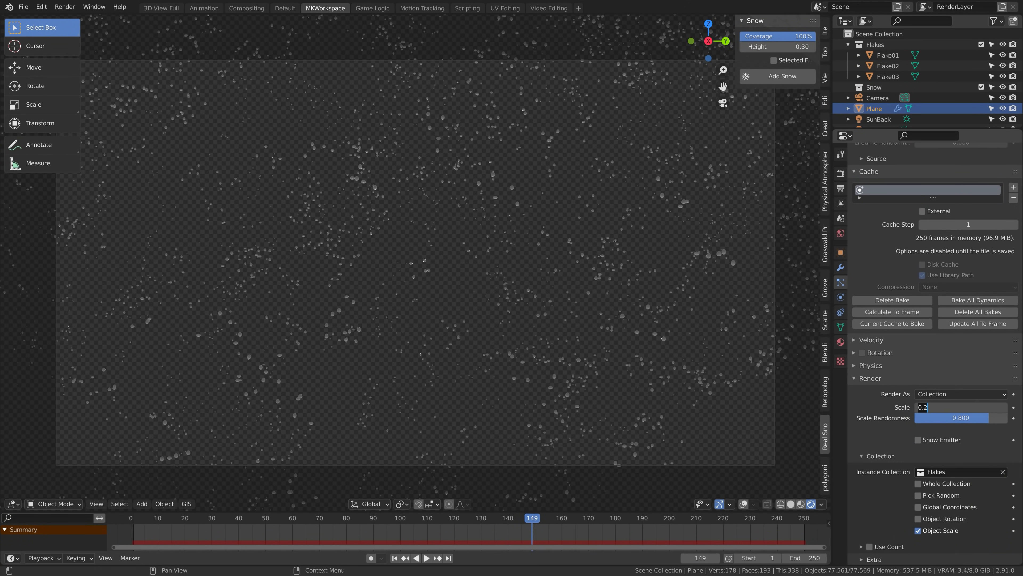
- Render the snow flakes at particle scale 0.1 and show Flake03's Snow material
{"action": "type", "text": "0.100"}
{"action": "key", "text": "Return"}
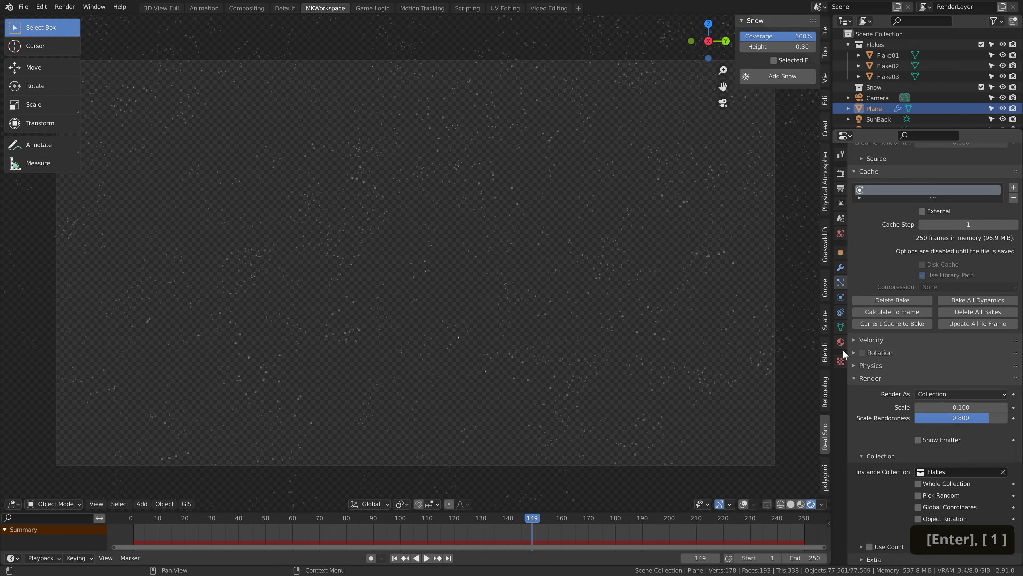
{"action": "left_click", "coordinate": [888, 76]}
{"action": "type", "text": ".2"}
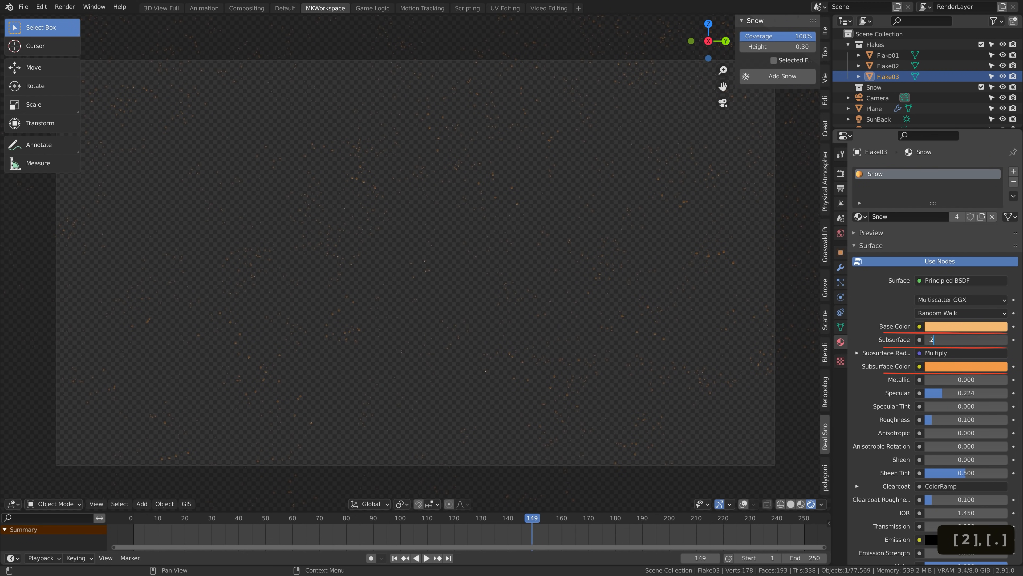
- Give the Snow material subsurface 0.2 and rebake the plane's 20000-particle snow simulation
{"action": "key", "text": "Return"}
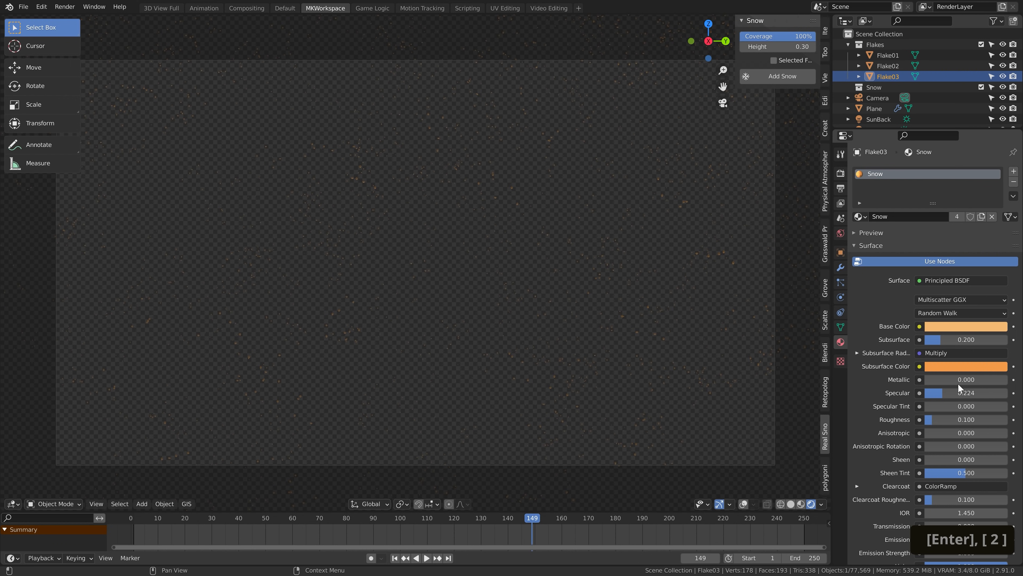
{"action": "left_click", "coordinate": [874, 108]}
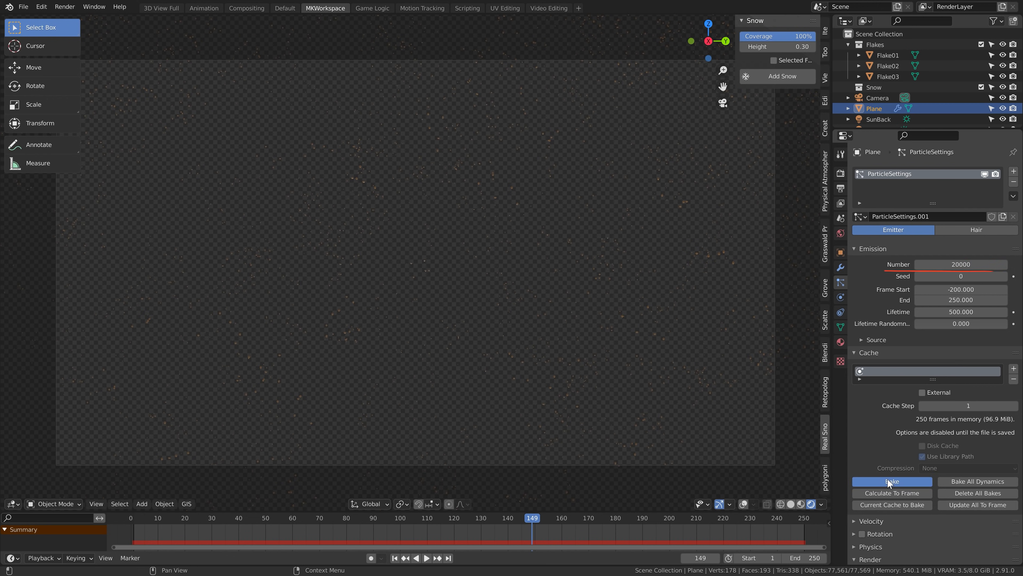
{"action": "left_click", "coordinate": [892, 480]}
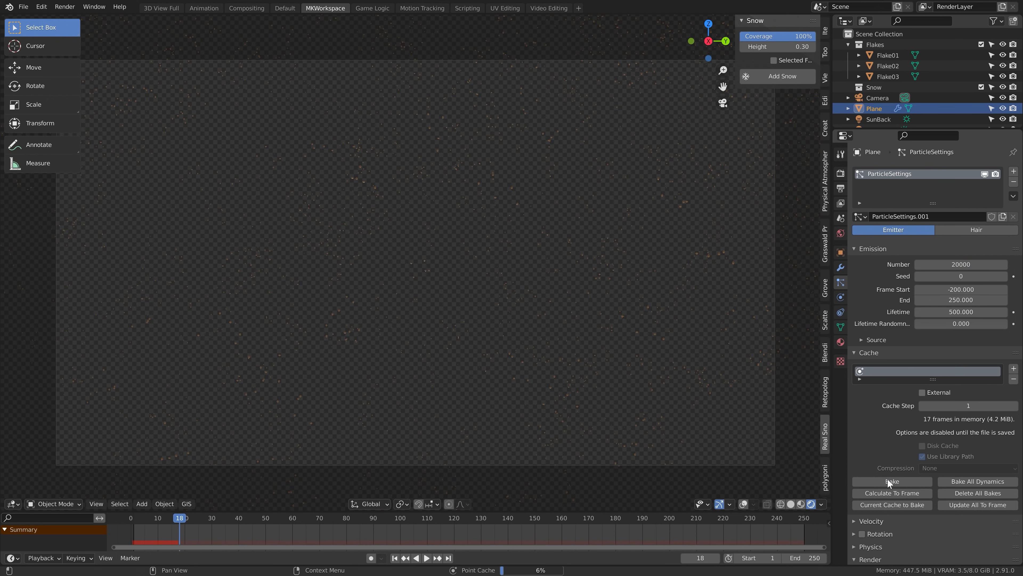
{"action": "left_click", "coordinate": [891, 481]}
{"action": "type", "text": "64"}
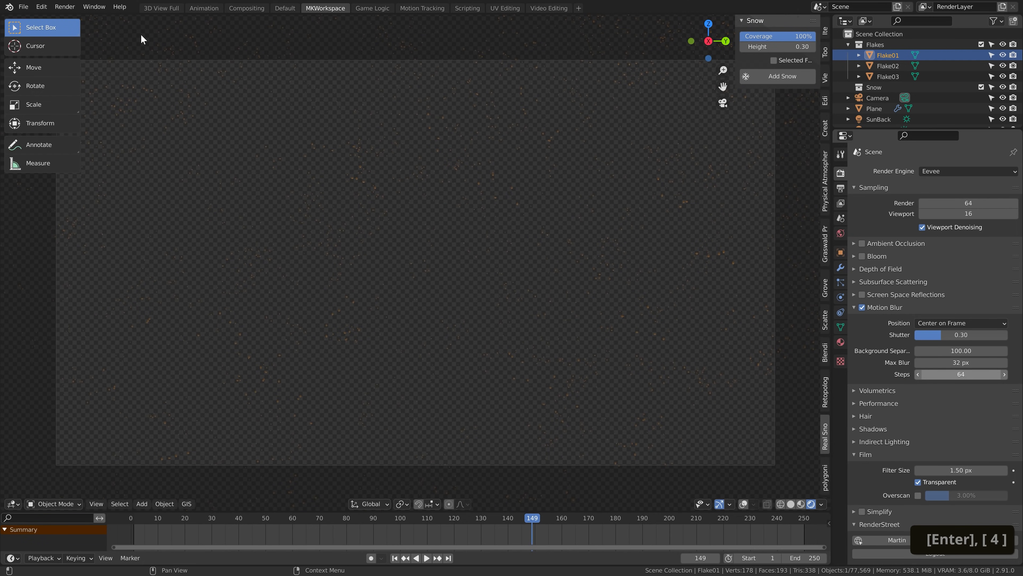
- Enable Eevee motion blur with shutter 0.30, max blur 32 px and 64 steps
{"action": "key", "text": "F12"}
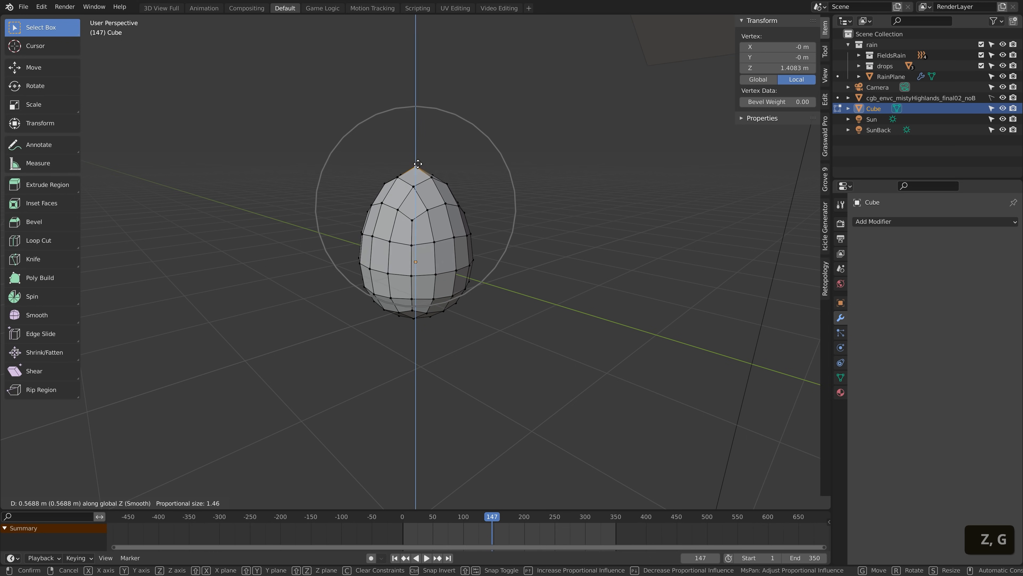
- Shape the cubes into teardrop raindrops, duplicate them and move all three into a new 'drops' collection
{"action": "key", "text": "shift+d"}
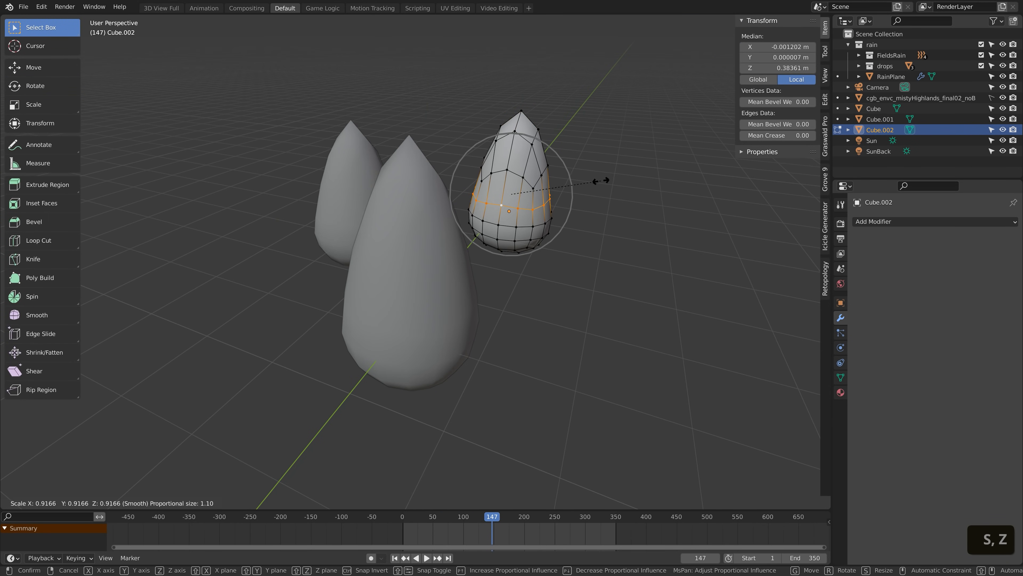
{"action": "key", "text": "Tab"}
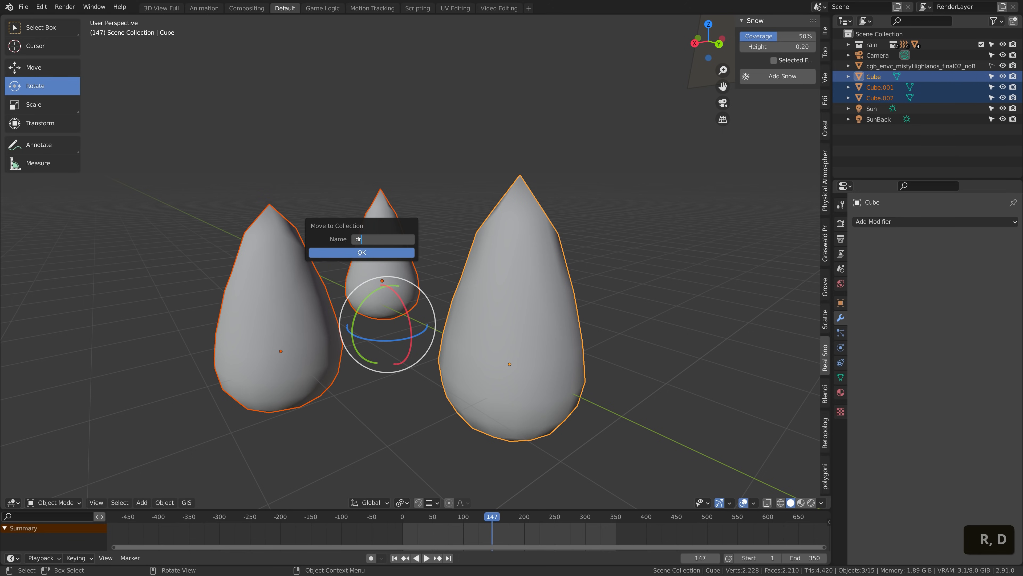
{"action": "left_click", "coordinate": [361, 253]}
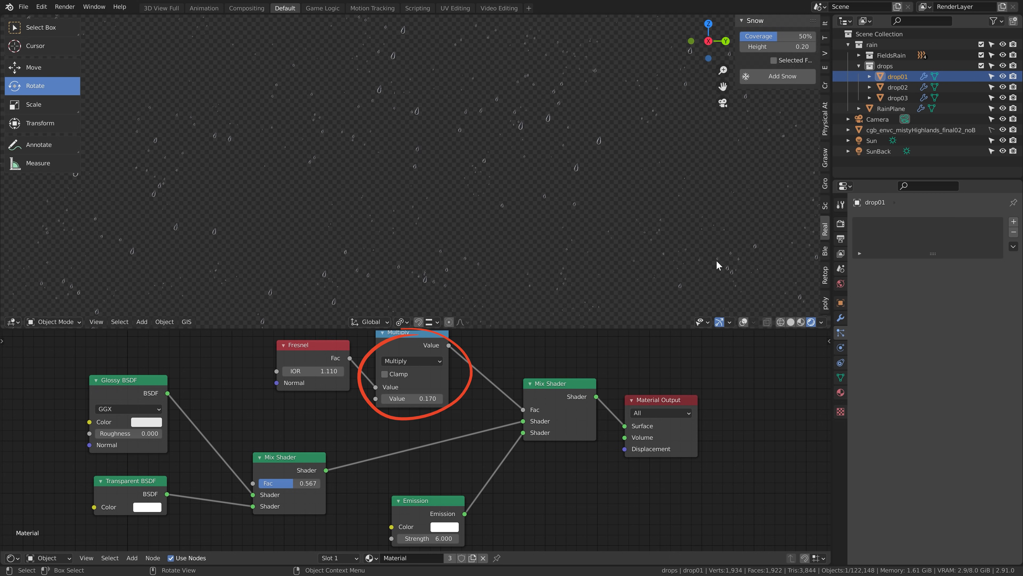
- Turn on Bloom in the Eevee render settings with motion blur shutter 0.80
{"action": "left_click", "coordinate": [841, 224]}
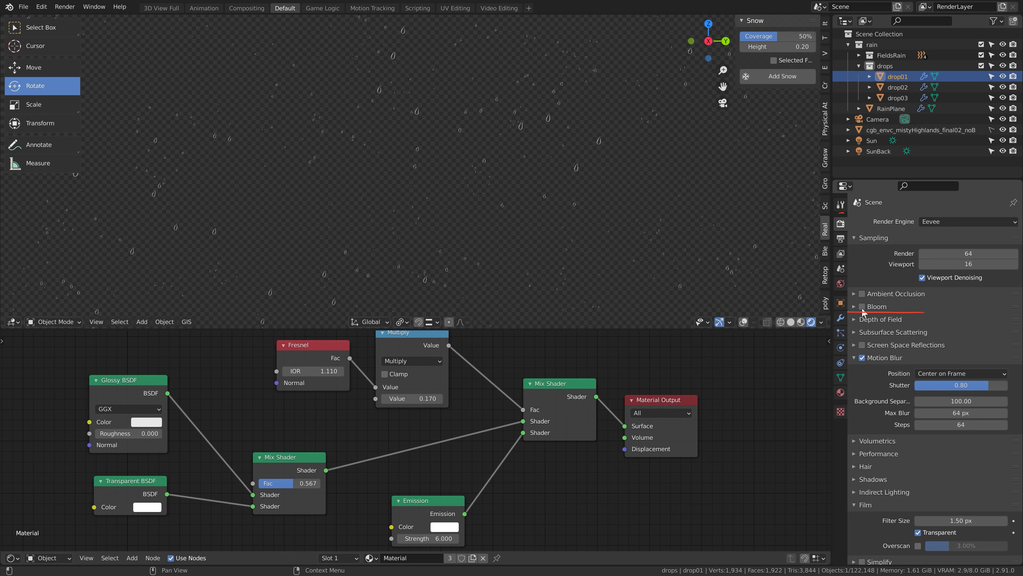
{"action": "left_click", "coordinate": [863, 306]}
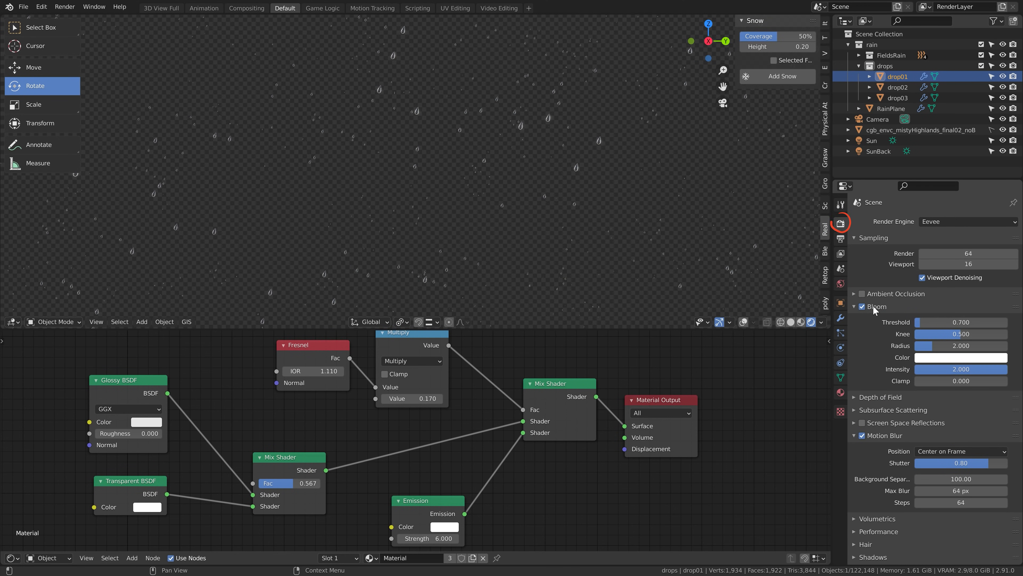
{"action": "mouse_move", "coordinate": [960, 387]}
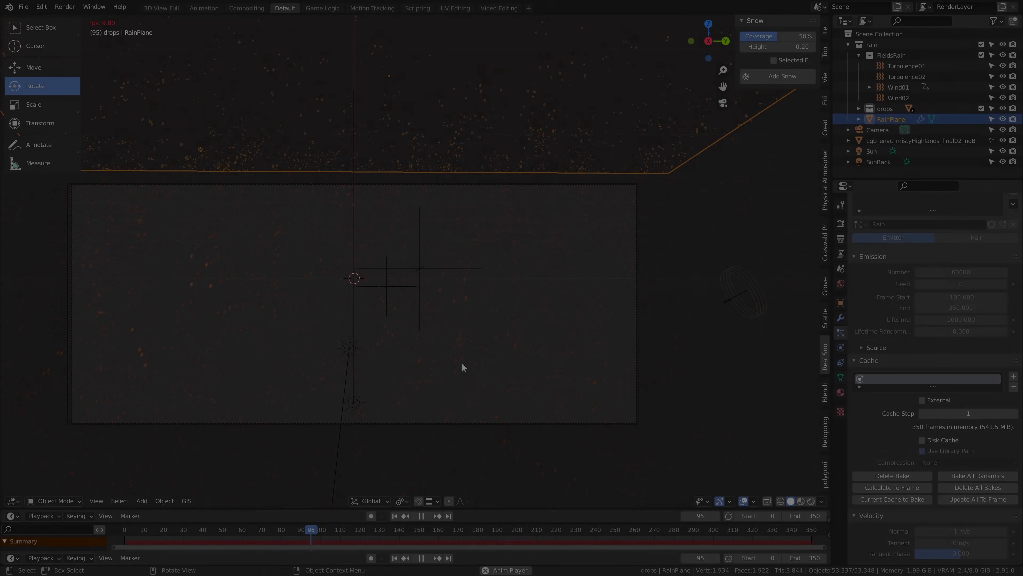
- Set RainPlane particles to gravity weight 3, render as the drops collection with velocity-aligned rotation, tilted 17.2° about Y
{"action": "key", "text": "space"}
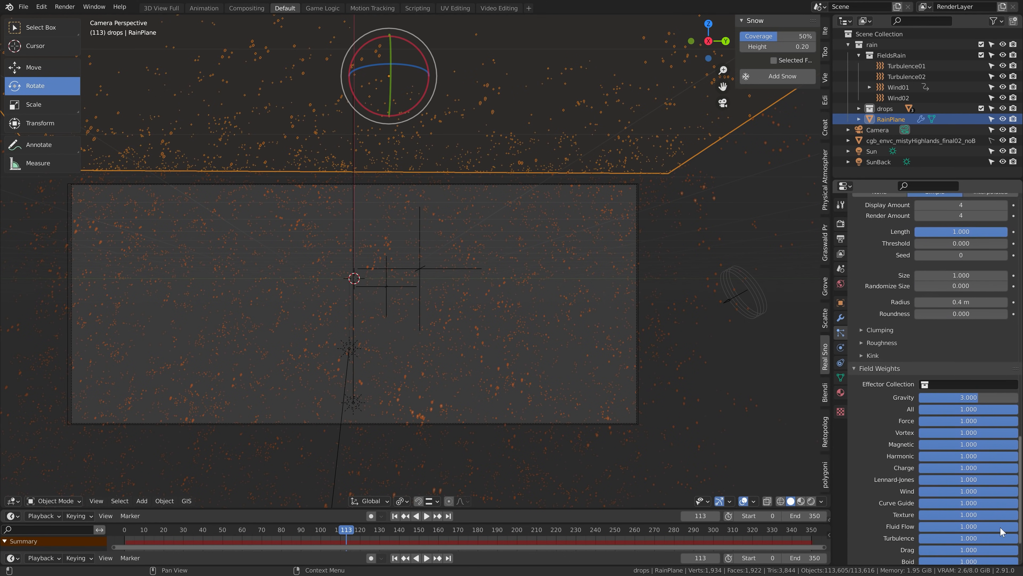
{"action": "scroll", "scroll_direction": "down", "scroll_amount": 3}
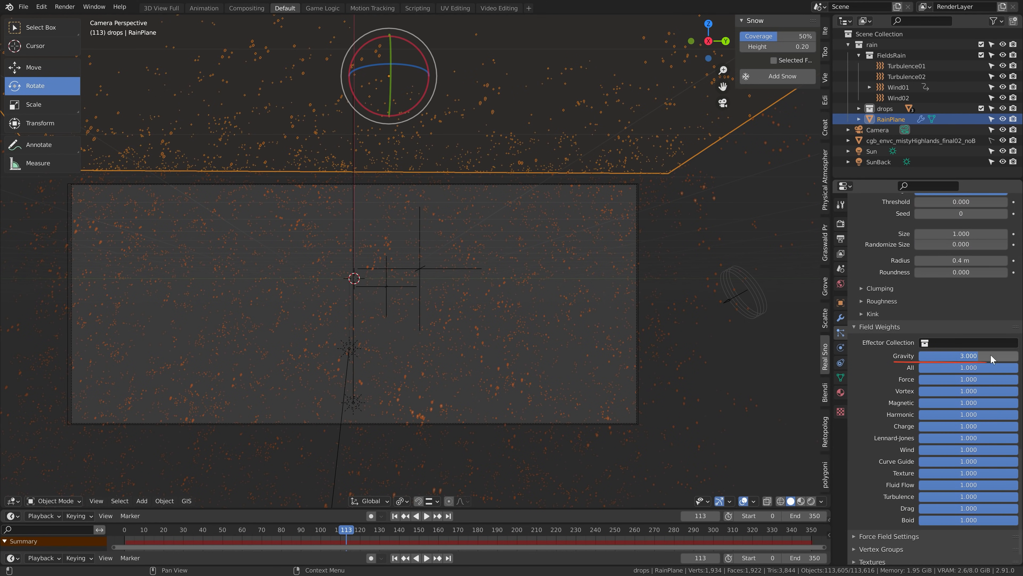
{"action": "scroll", "scroll_direction": "up", "scroll_amount": 3}
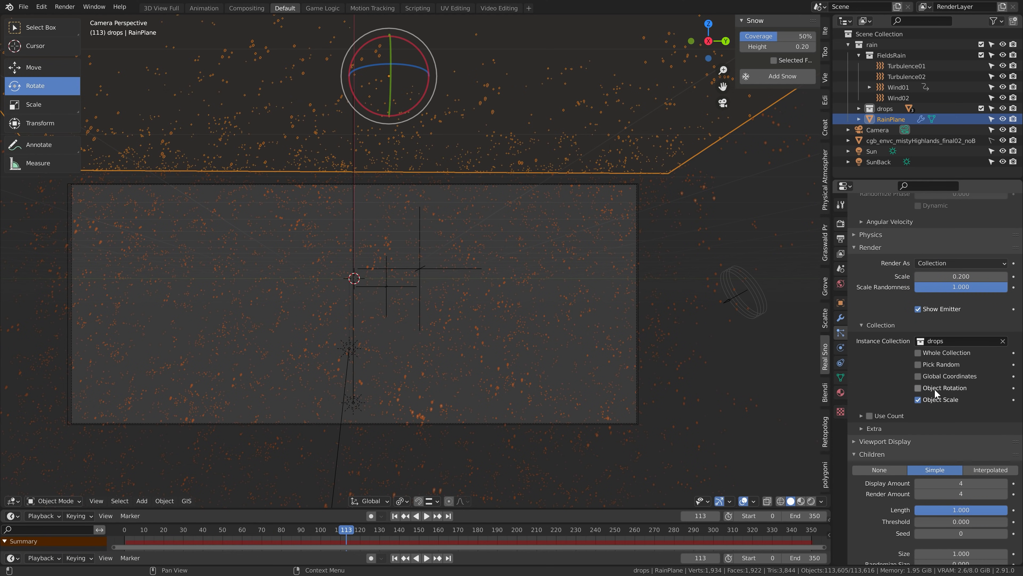
{"action": "scroll", "scroll_direction": "up", "scroll_amount": 3}
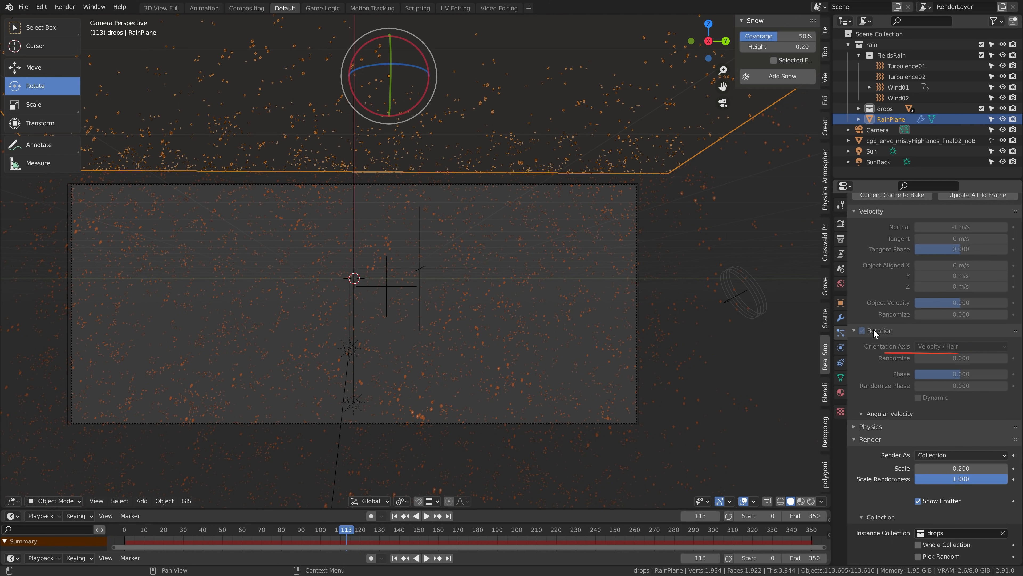
{"action": "mouse_move", "coordinate": [991, 352]}
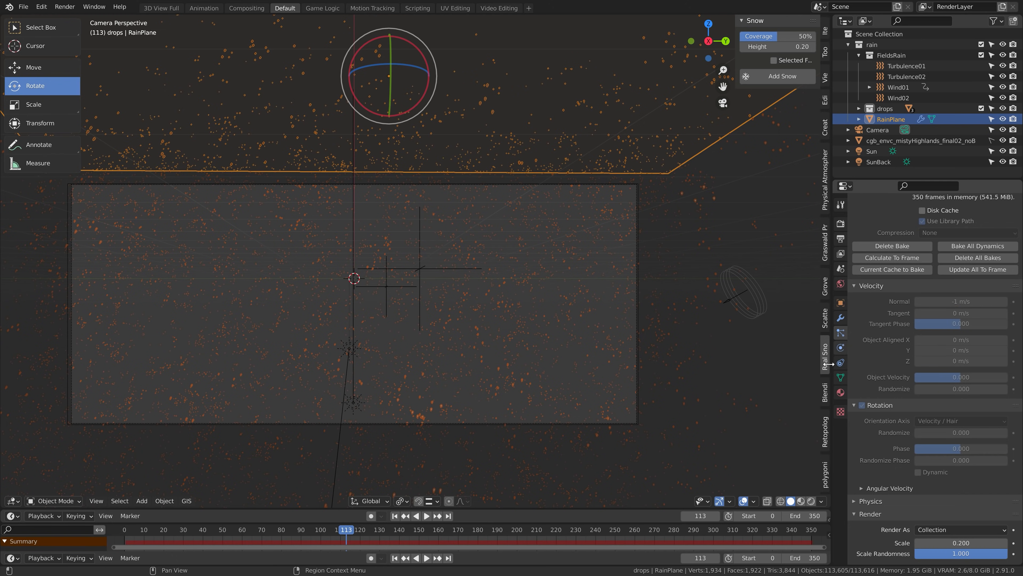
{"action": "left_click", "coordinate": [729, 501]}
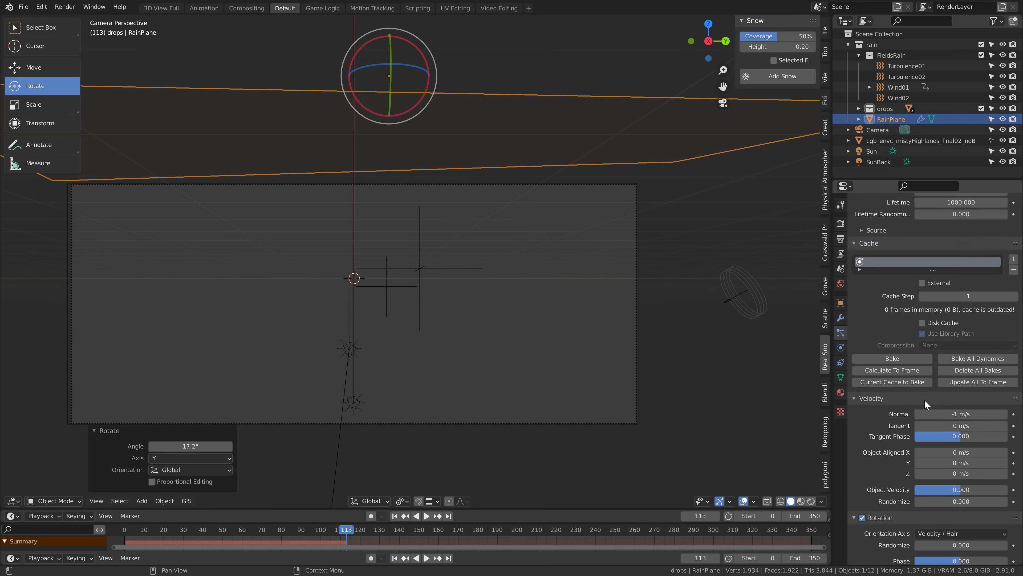
{"action": "left_click", "coordinate": [892, 358]}
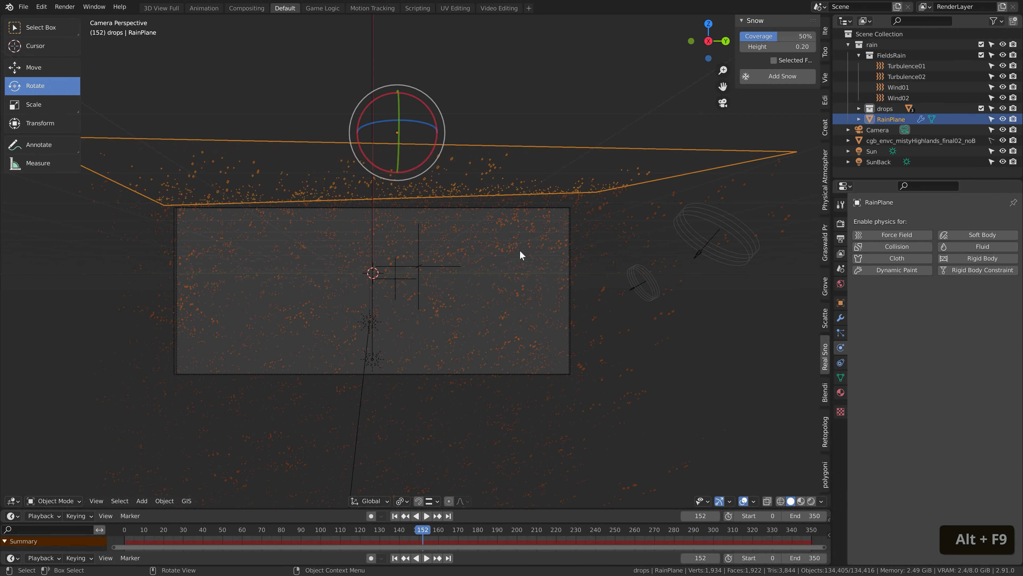
- Review the Turbulence01, Wind01 (strength 2.5, flow 1.0) and Wind02 force field settings
{"action": "left_click", "coordinate": [905, 65]}
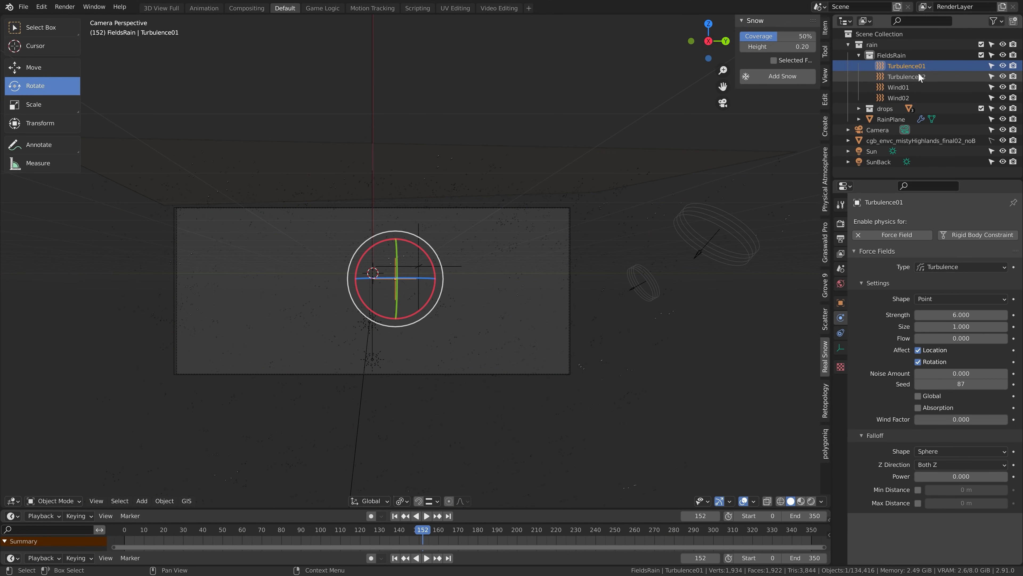
{"action": "left_click", "coordinate": [899, 87]}
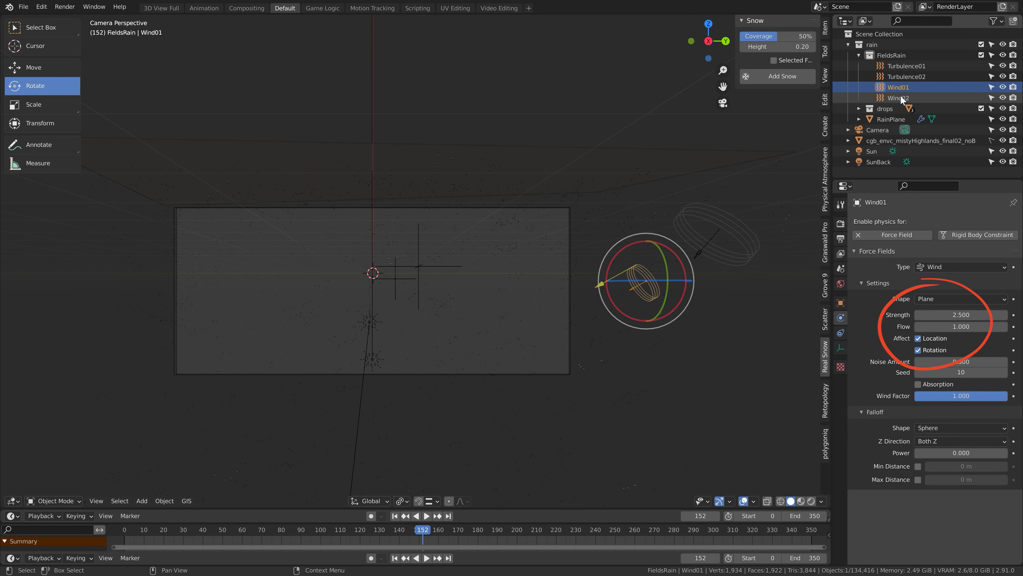
{"action": "left_click", "coordinate": [899, 98]}
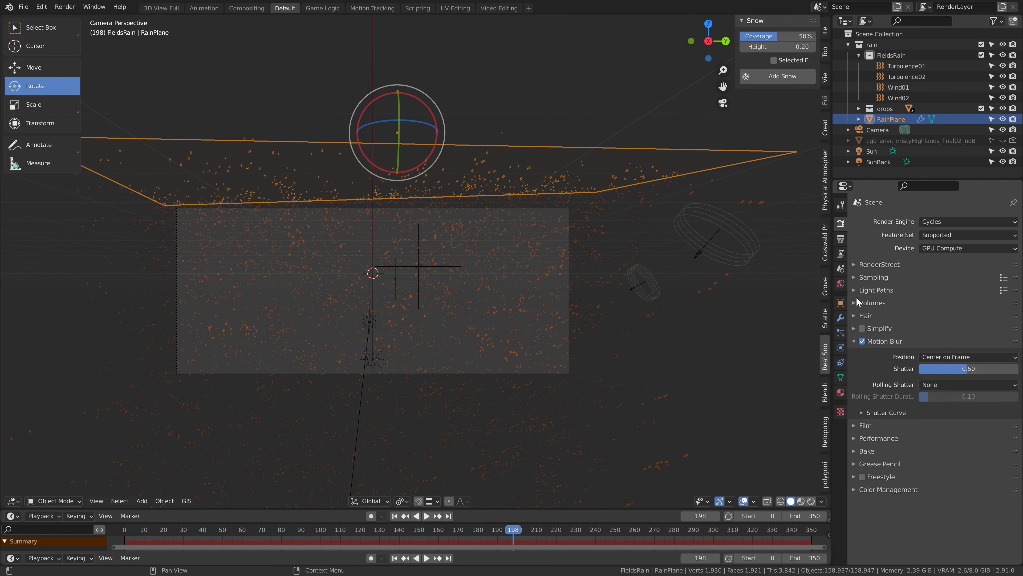
- Render frame 198 in Cycles with motion blur shutter 0.50, showing streaking raindrops
{"action": "key", "text": "F12"}
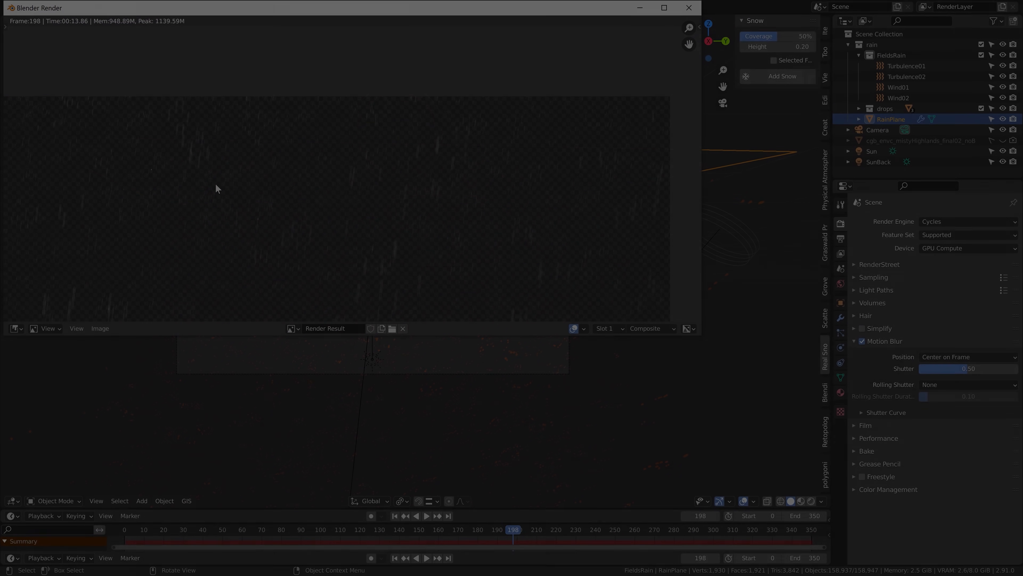